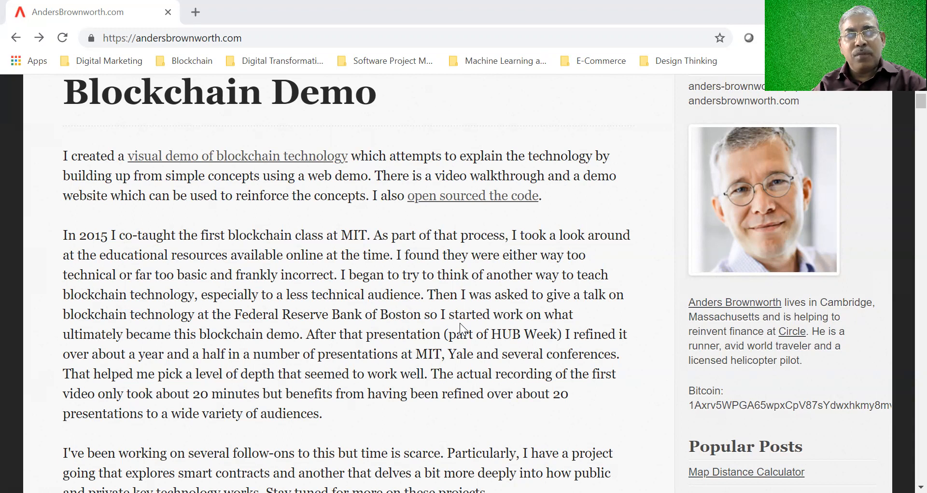
Step: Follow the blog post's 'visual demo of blockchain technology' link to load the Blockchain Demo
scroll("up", 3)
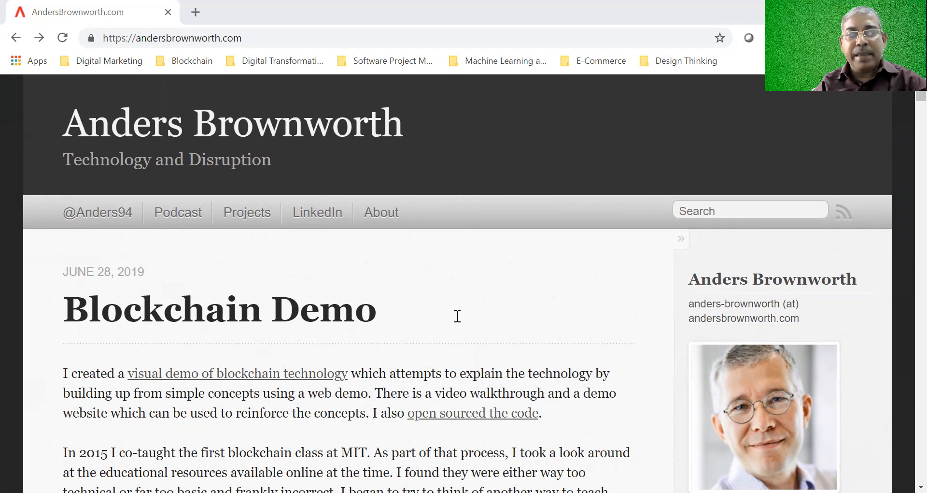
mouse_move(357, 351)
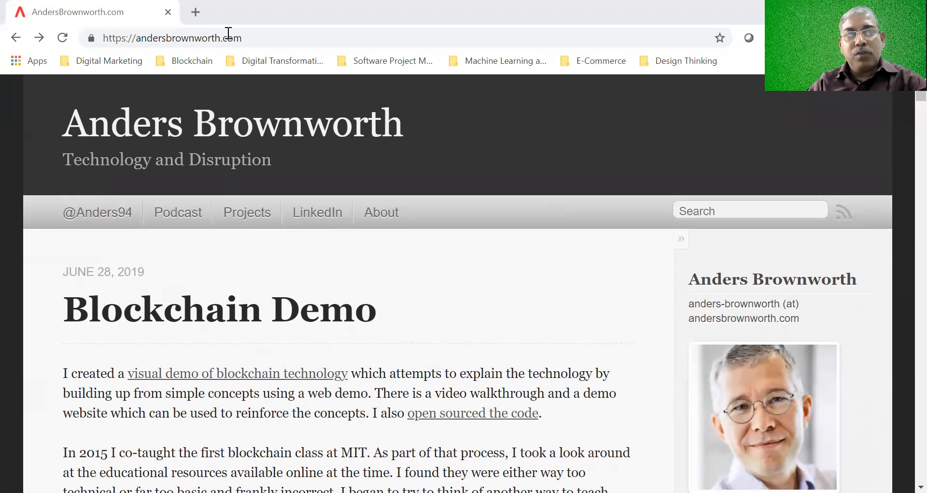
left_click(171, 37)
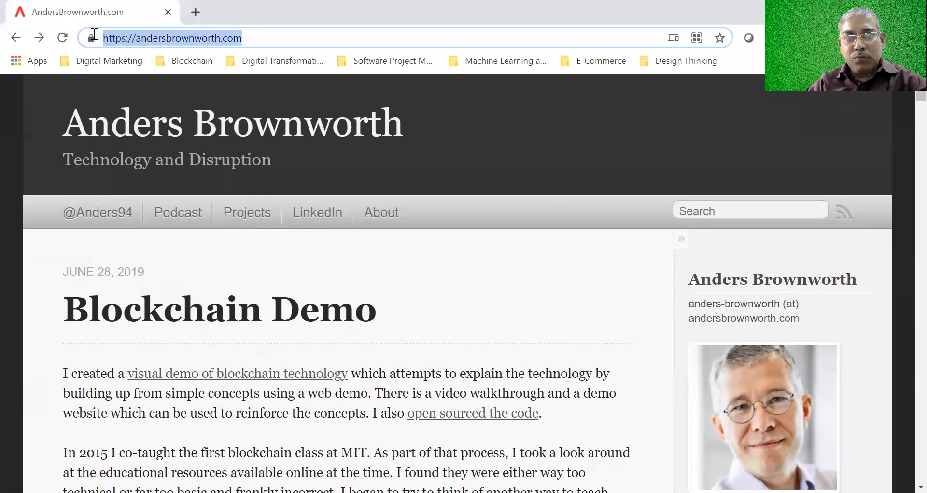
mouse_move(312, 261)
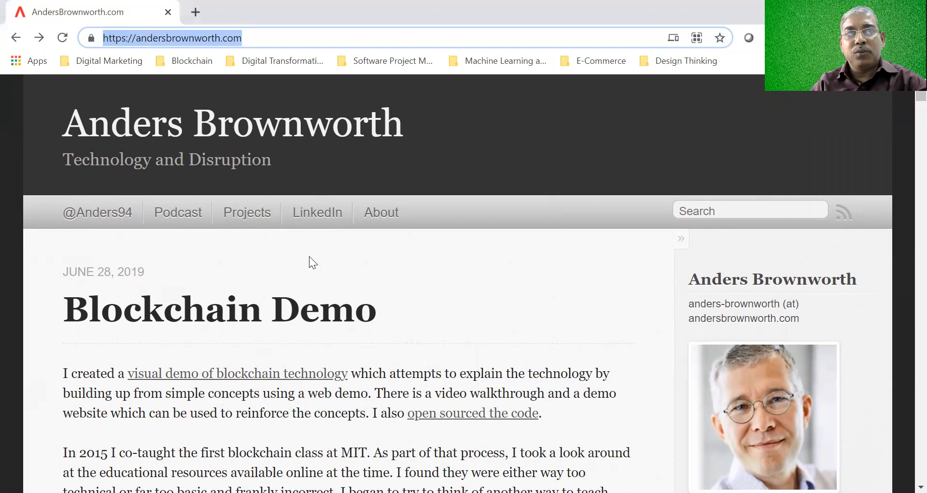
scroll("down", 3)
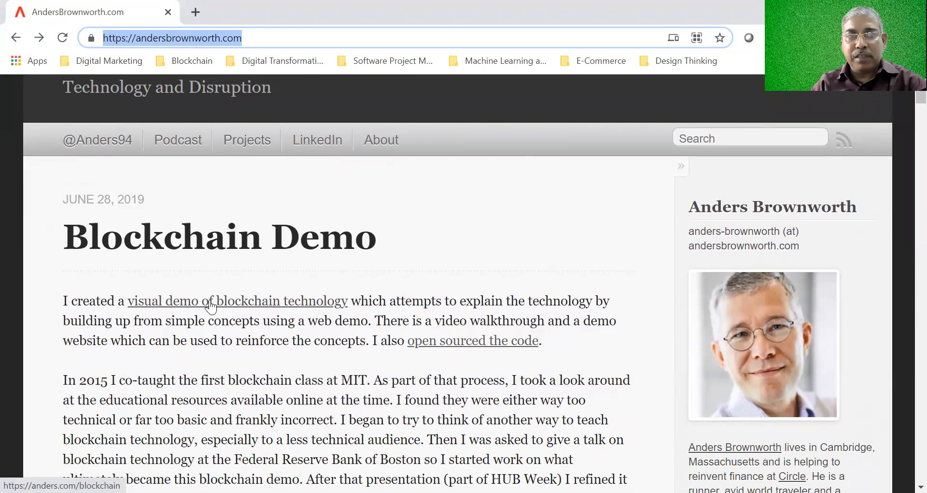
left_click(235, 300)
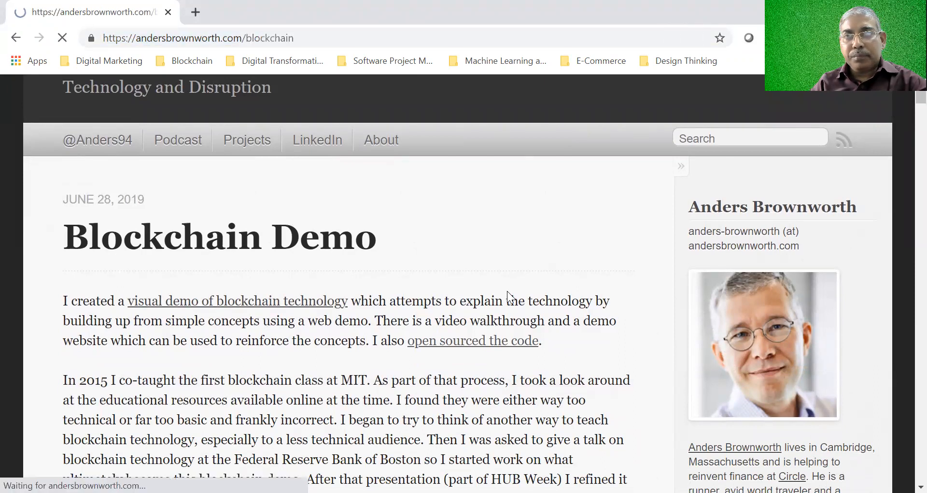
left_click(237, 300)
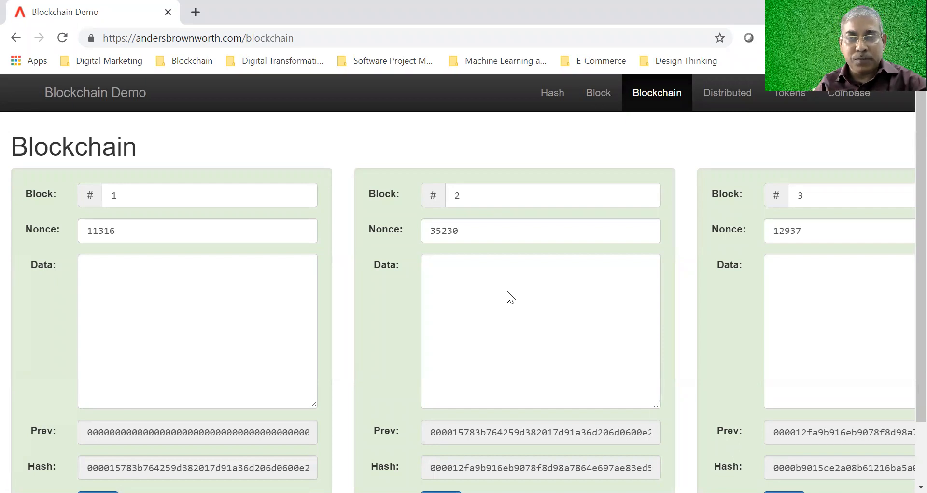
mouse_move(522, 114)
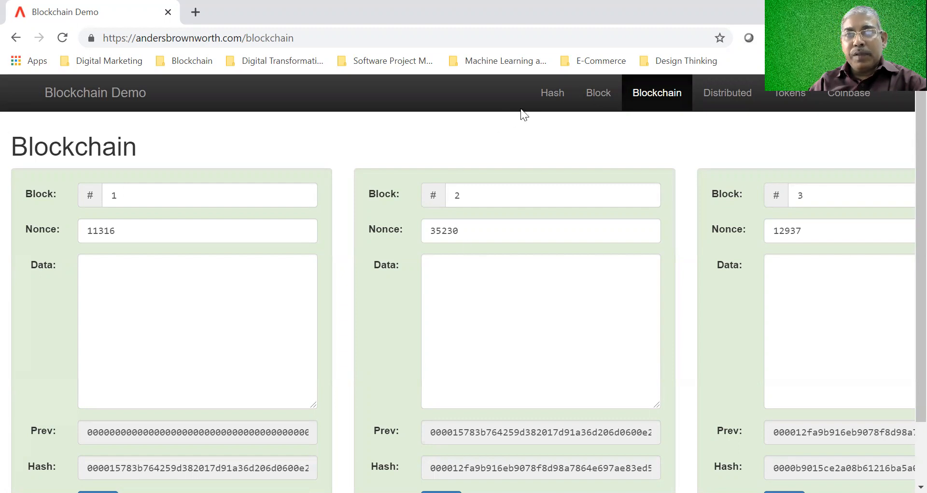
mouse_move(727, 93)
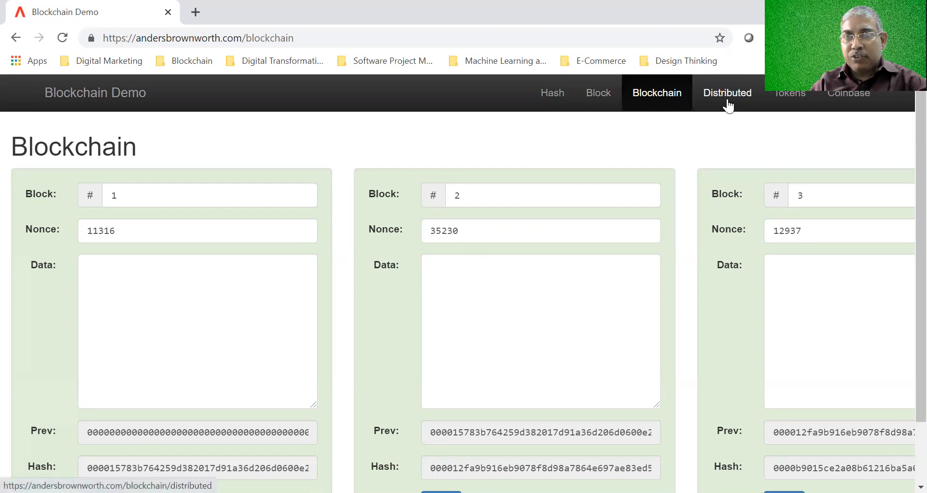
mouse_move(552, 93)
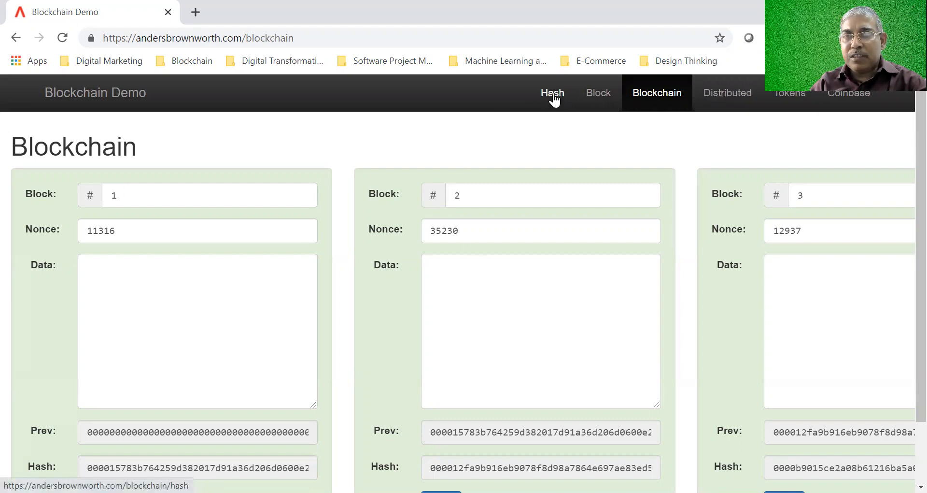
Step: Go to the Hash page and place the cursor in its empty Data box
left_click(552, 93)
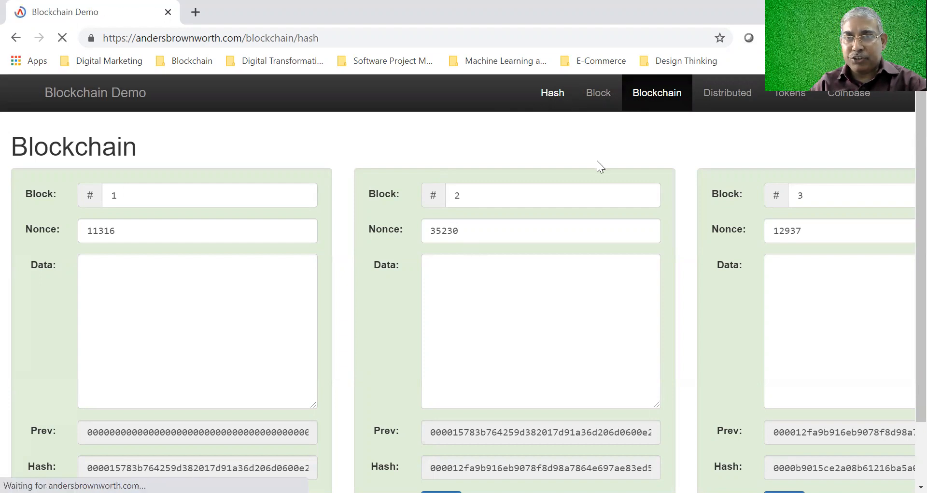
left_click(552, 92)
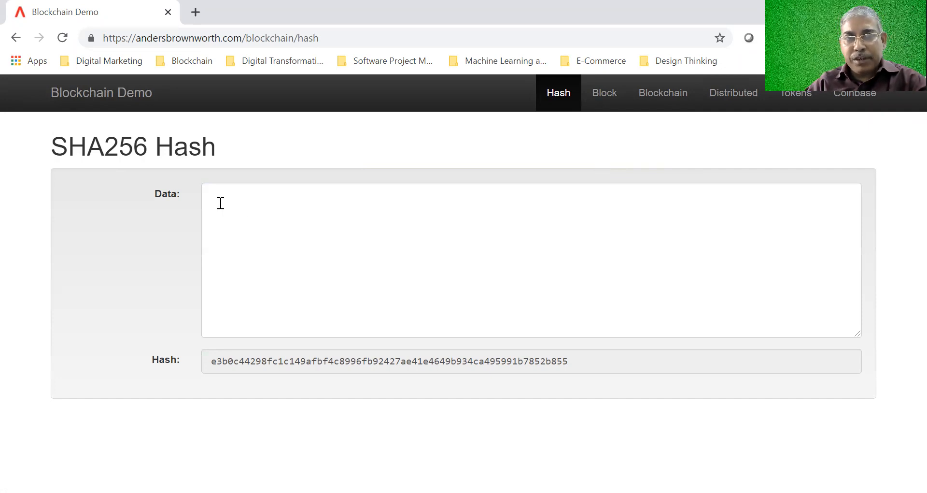
left_click(531, 259)
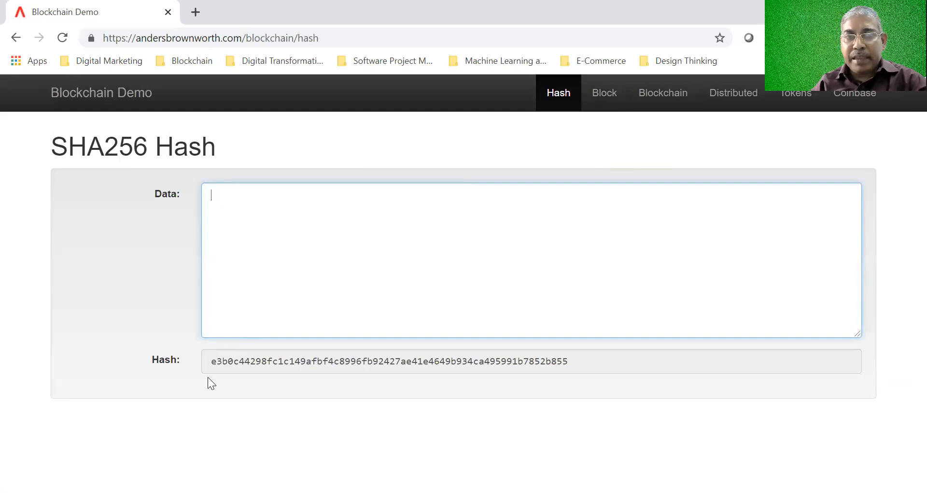
mouse_move(263, 247)
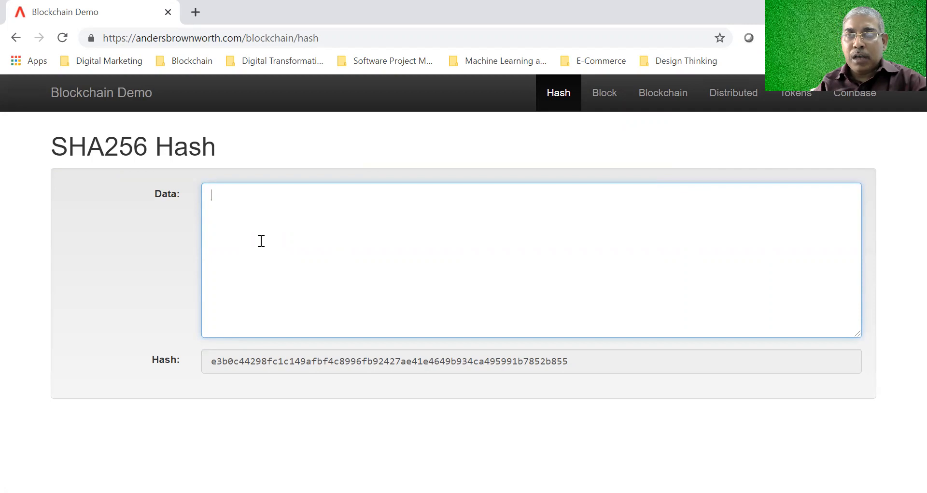
mouse_move(243, 369)
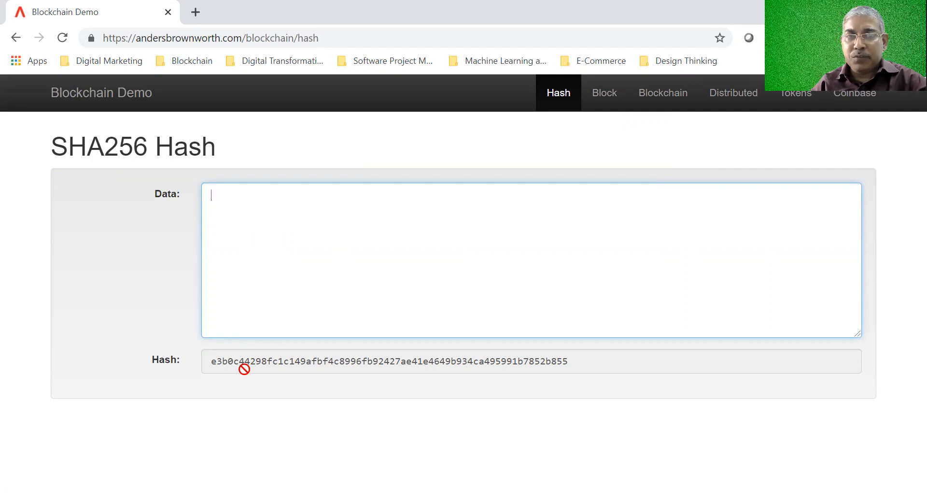
mouse_move(168, 321)
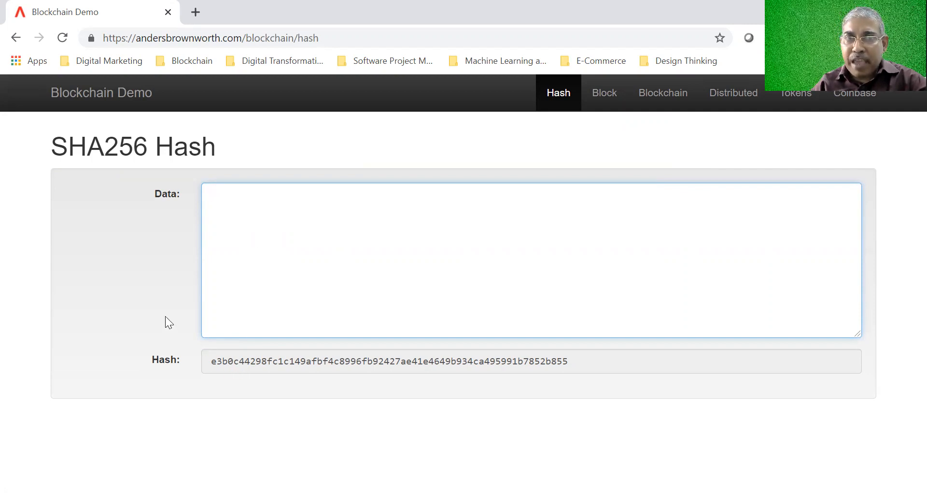
mouse_move(220, 390)
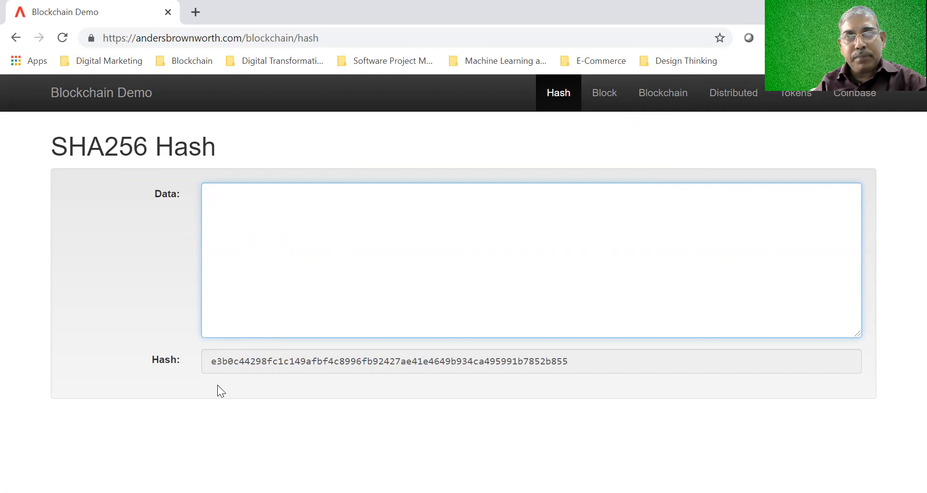
left_click(532, 259)
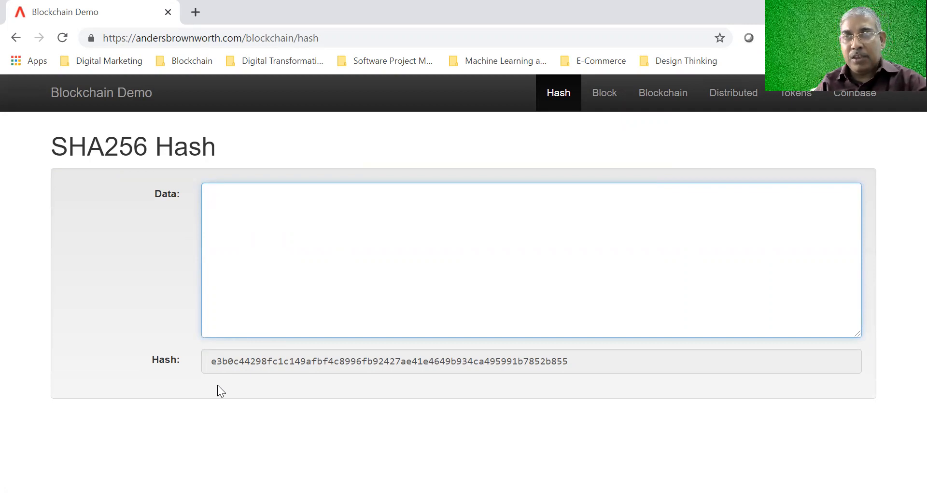
left_click(532, 260)
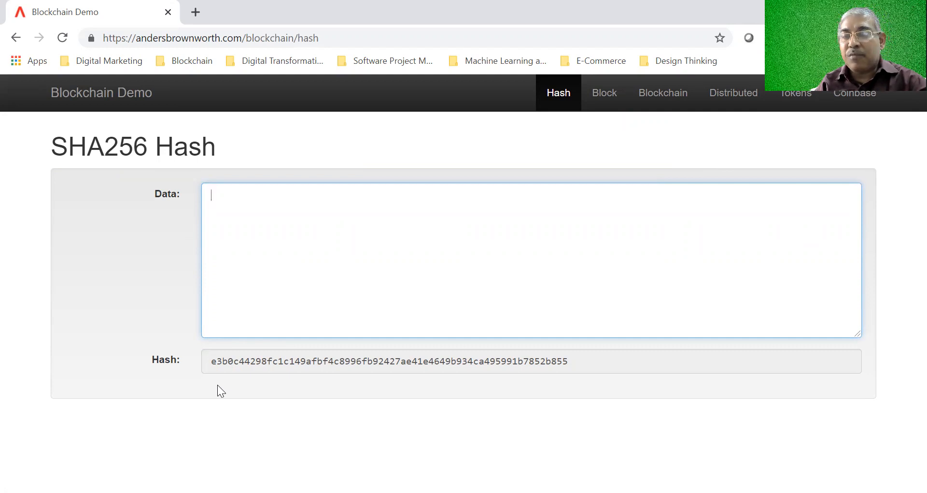
mouse_move(227, 281)
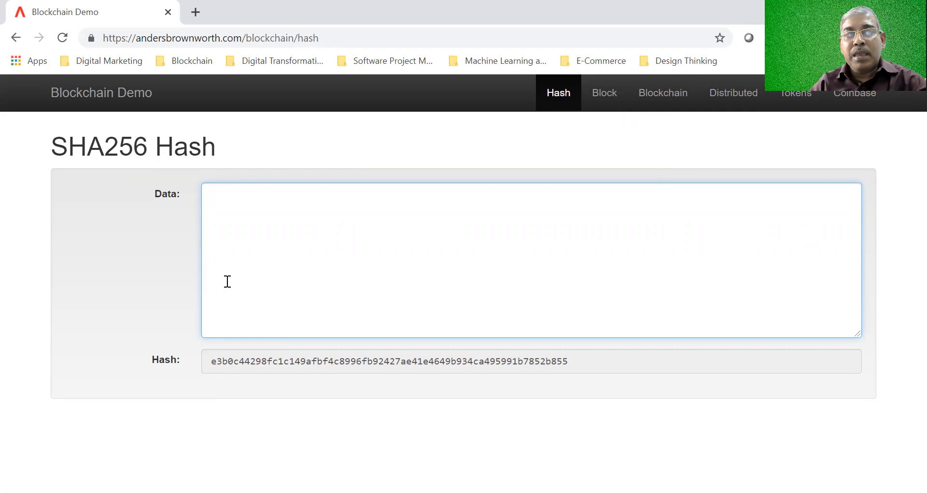
Step: Enter 'The quick brown fox jumped over the lazy dog' as the data to hash
type("T")
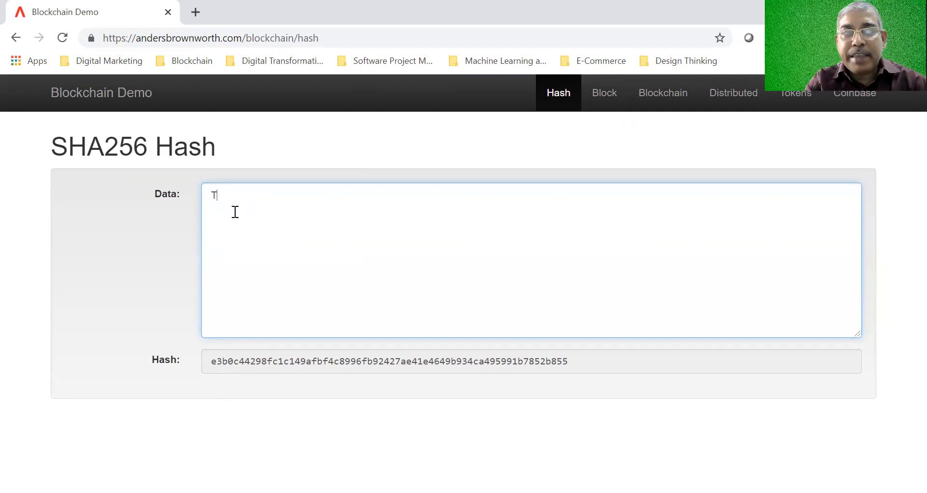
type("he q")
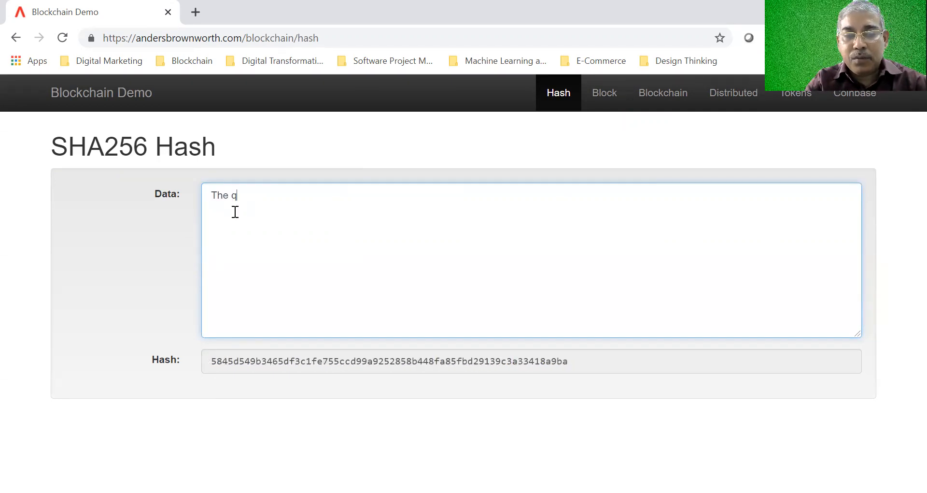
type("uick b")
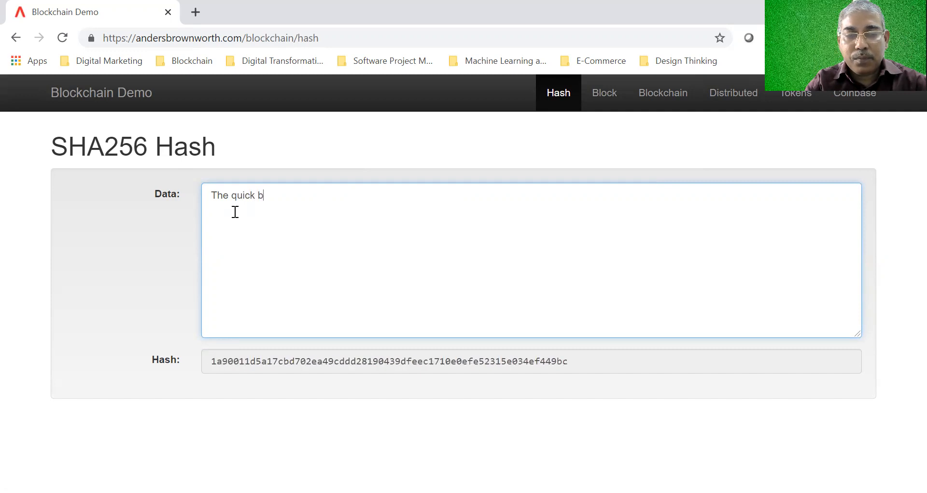
type("rown fo")
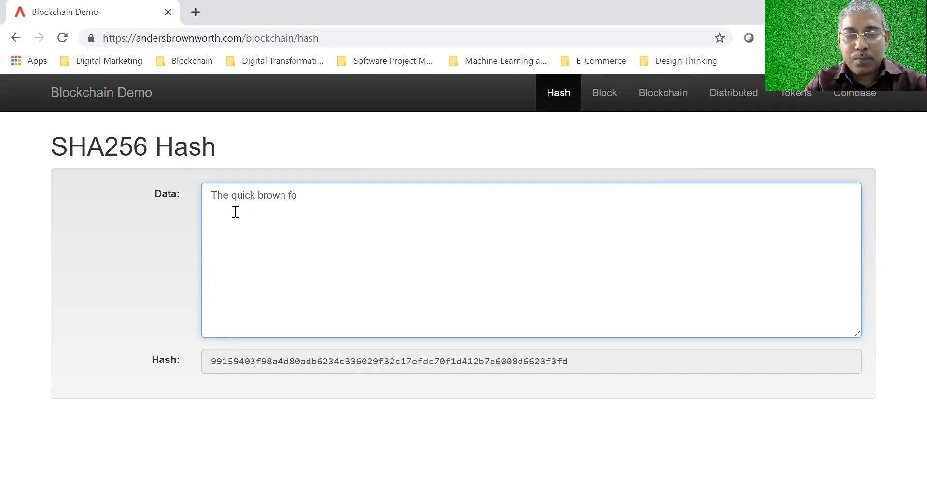
type("x jumpe")
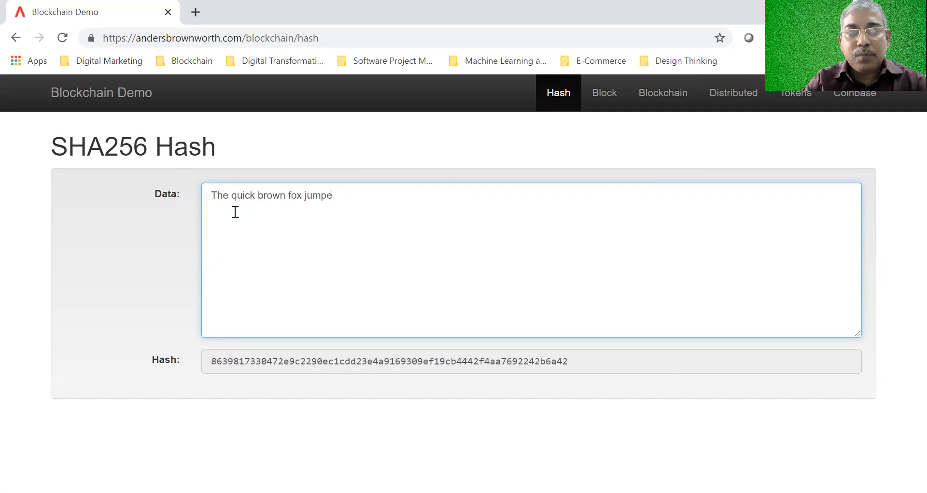
type("d over t")
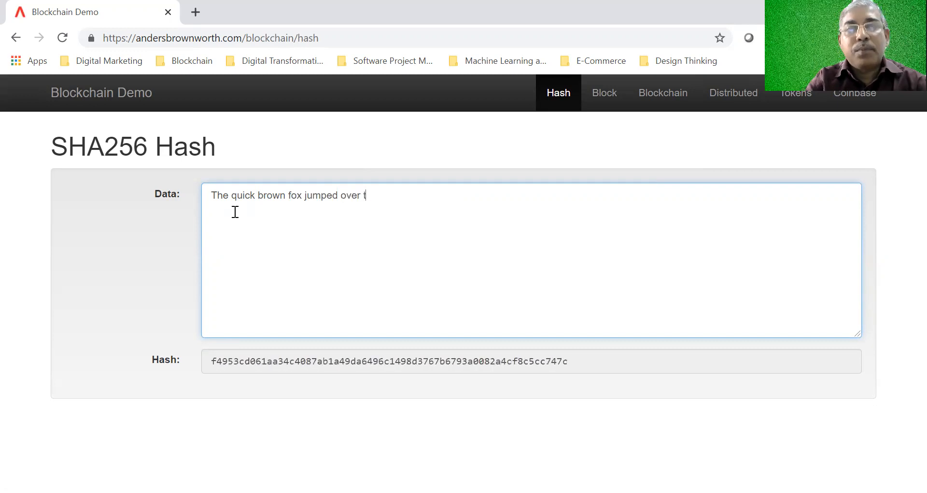
type("he lazy")
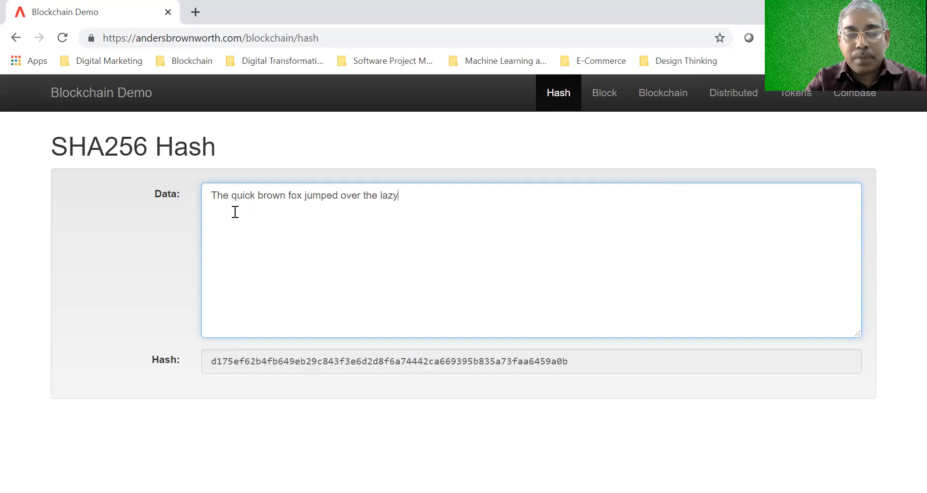
type("dog")
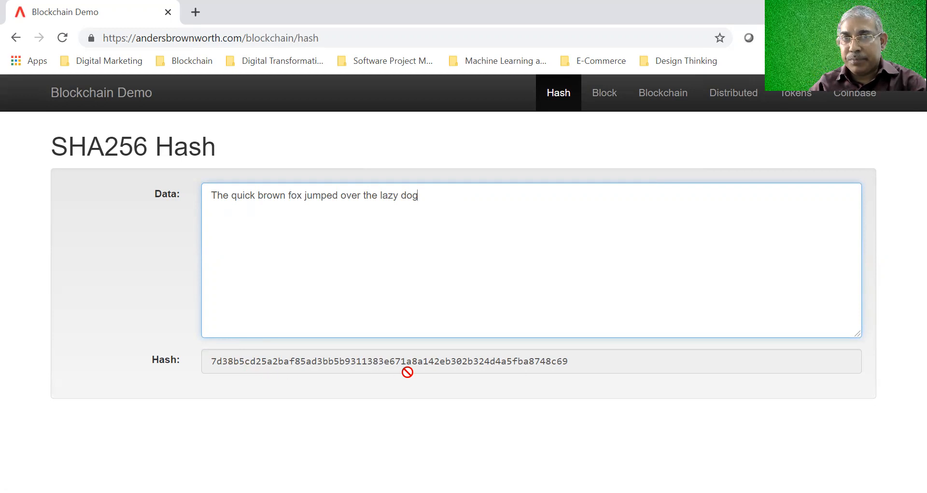
mouse_move(425, 201)
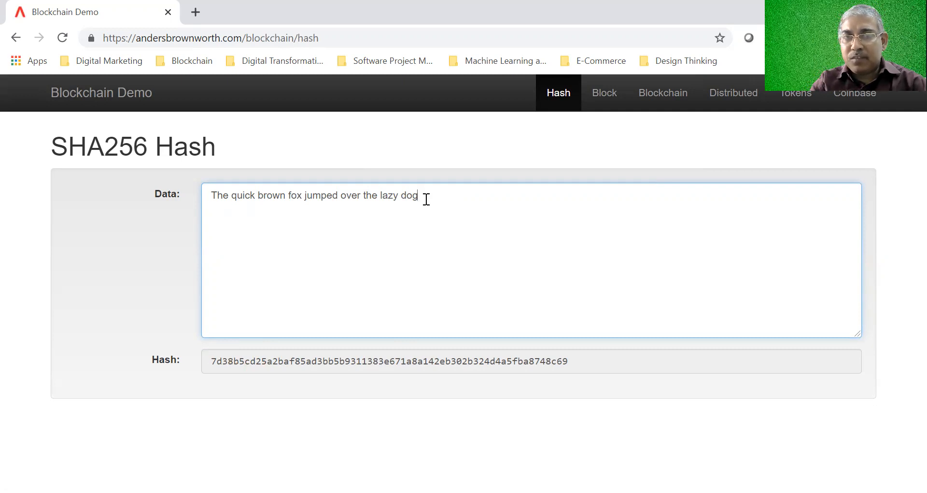
Step: Add and remove a trailing period and retype 'dog', watching the hash change with each edit
type(".")
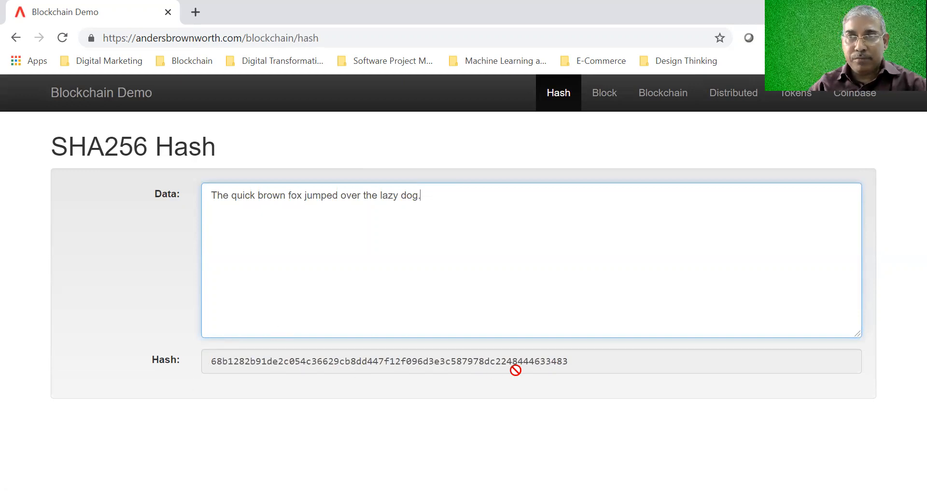
mouse_move(399, 369)
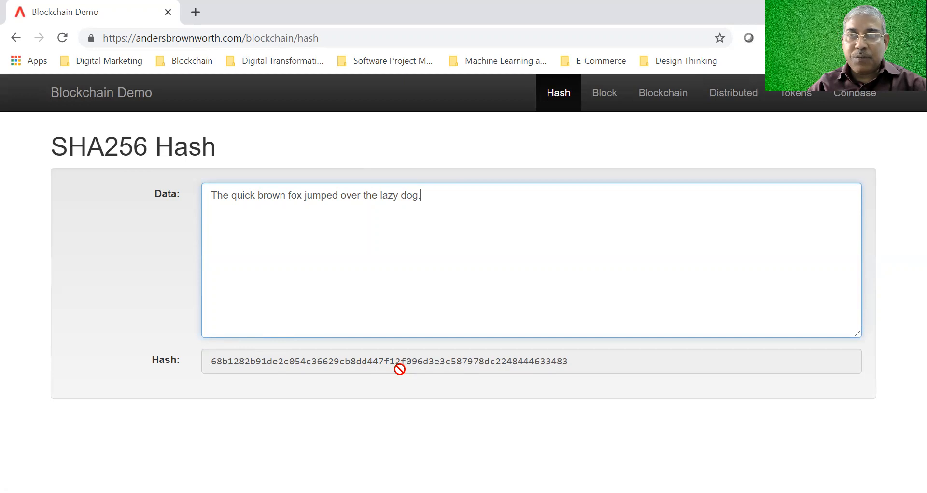
mouse_move(327, 350)
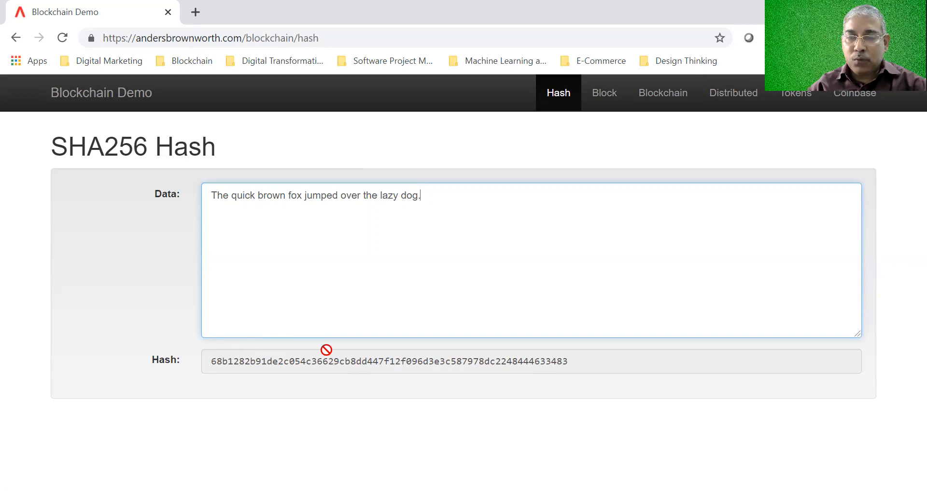
key("Backspace")
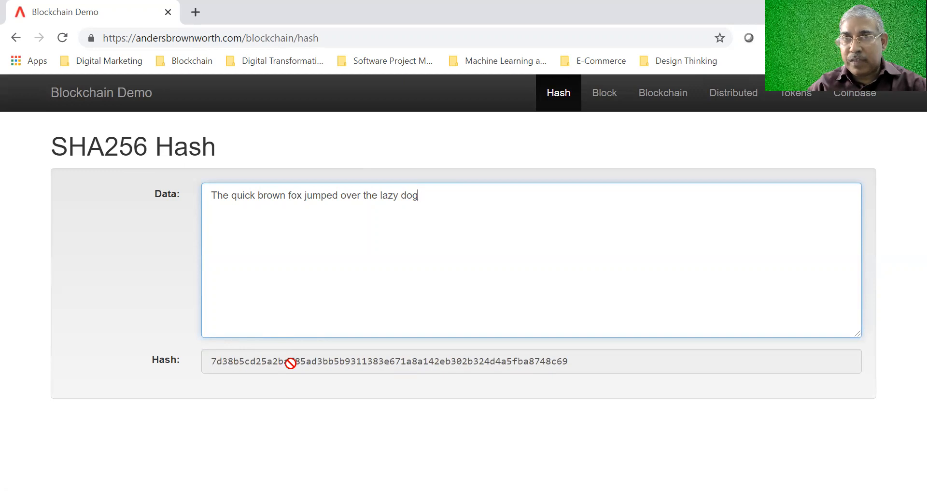
type(".")
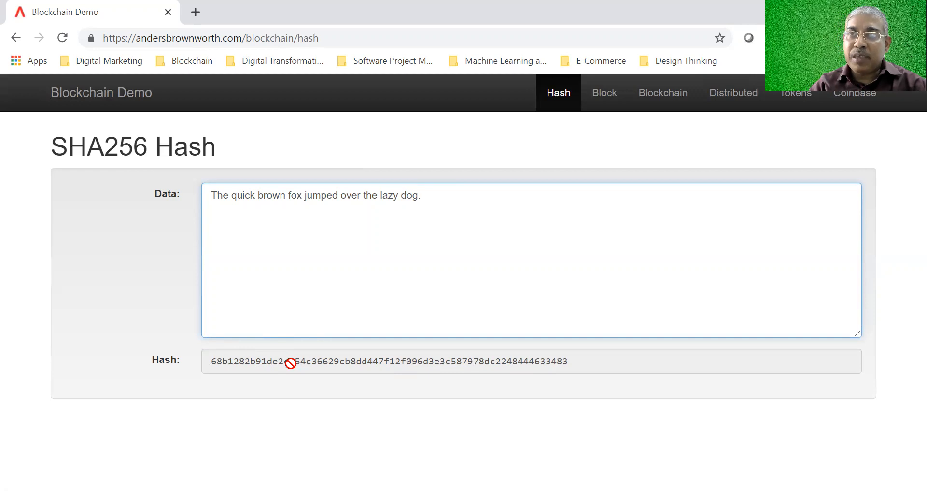
left_click(420, 195)
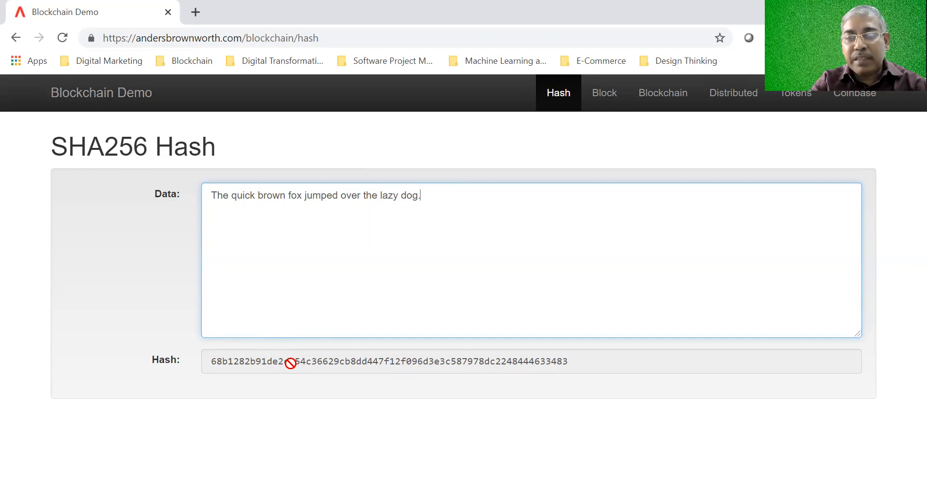
key("Backspace")
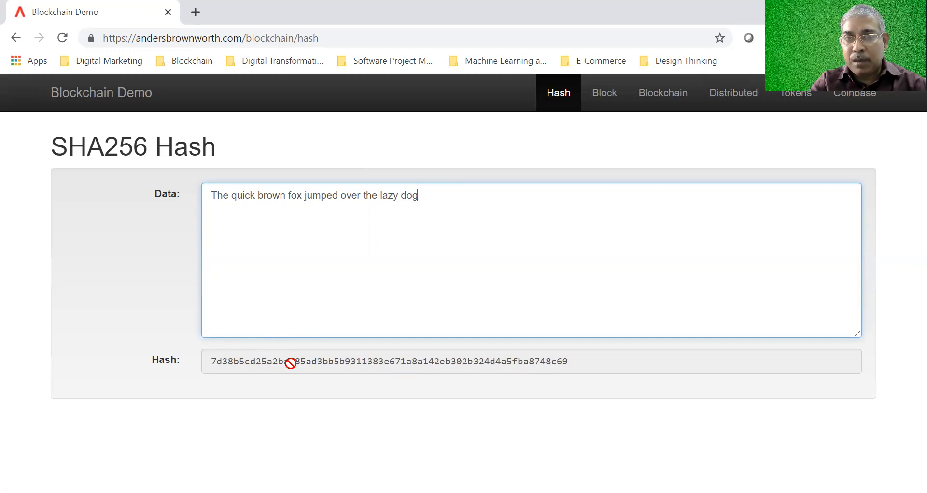
key("Backspace")
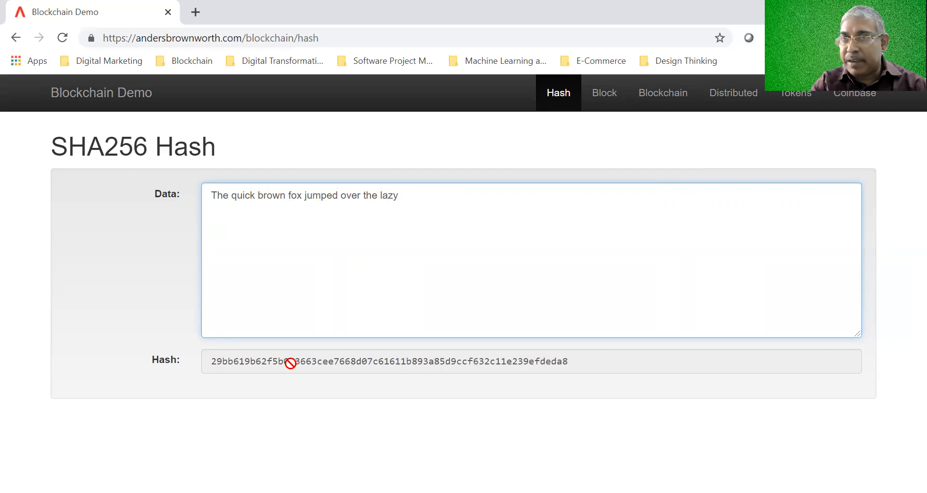
type("do")
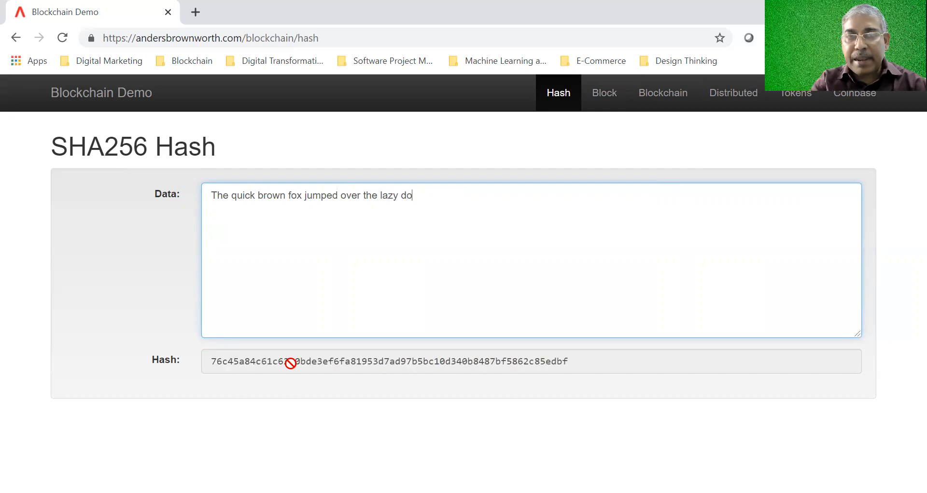
type("g")
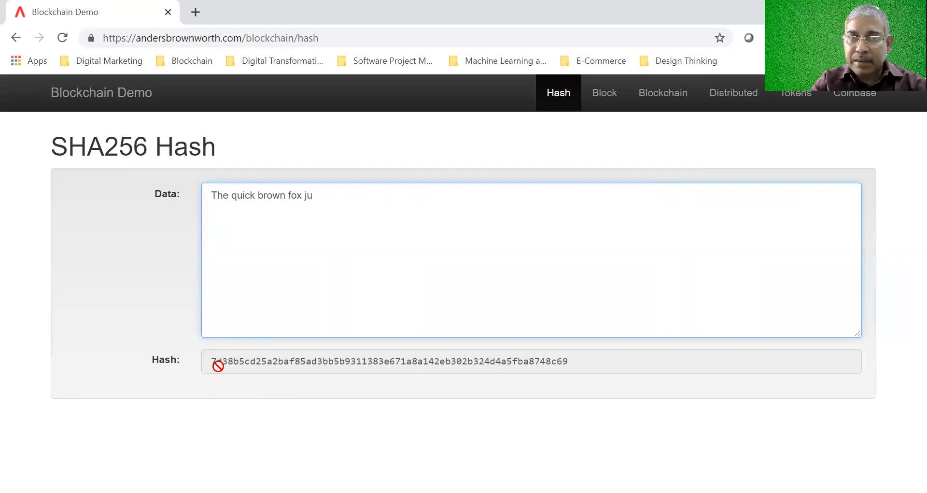
key("BackSpace")
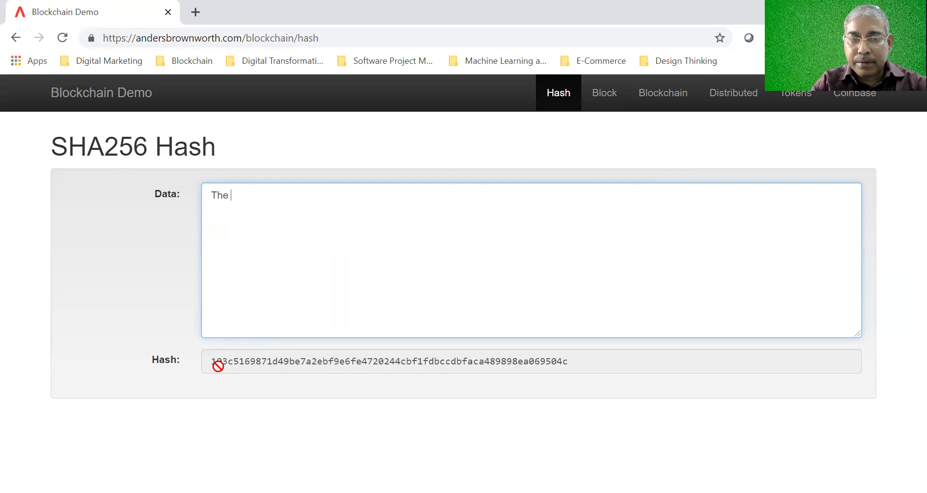
type("quick bro")
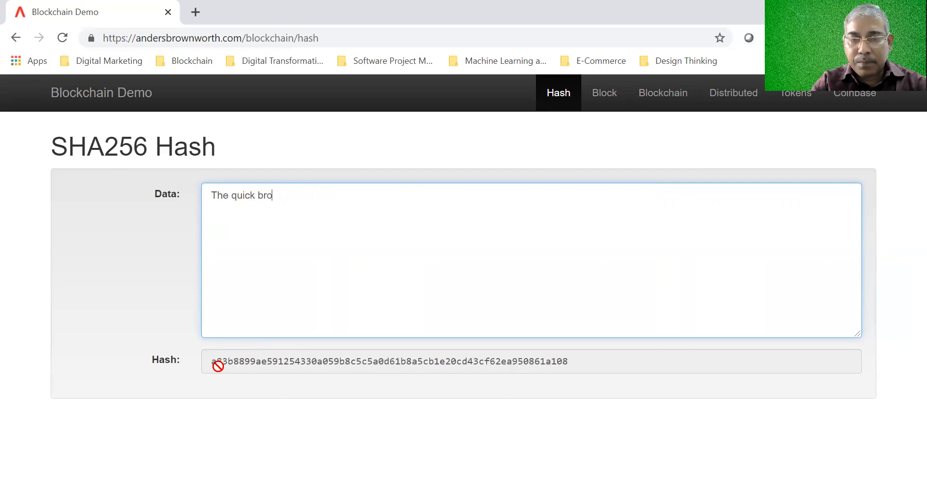
type("wn f")
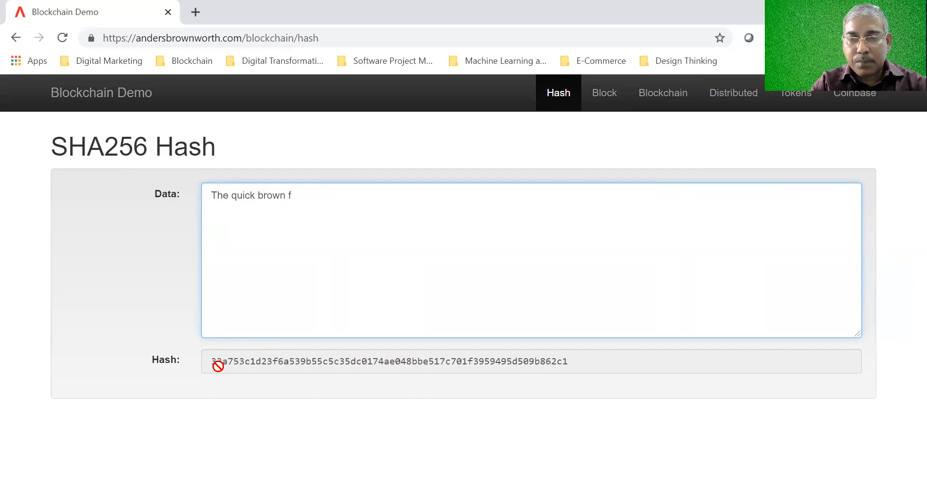
type("ox jum")
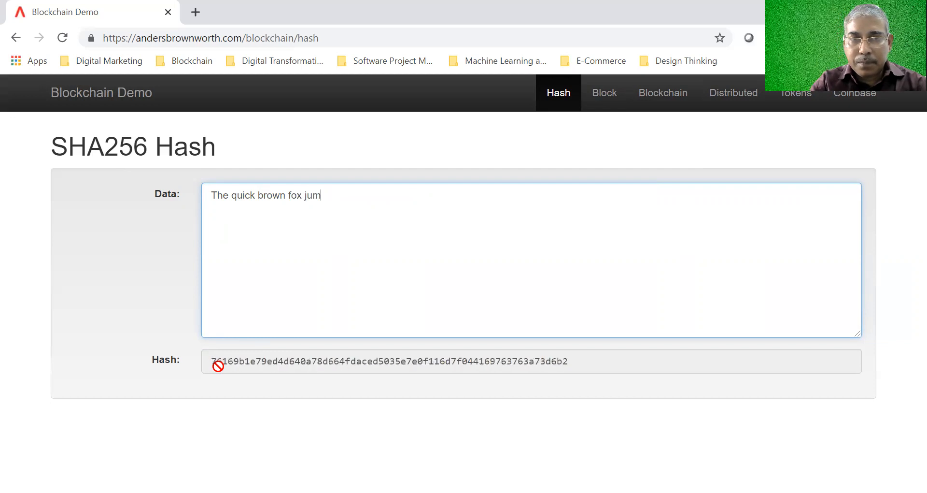
type("ped over t")
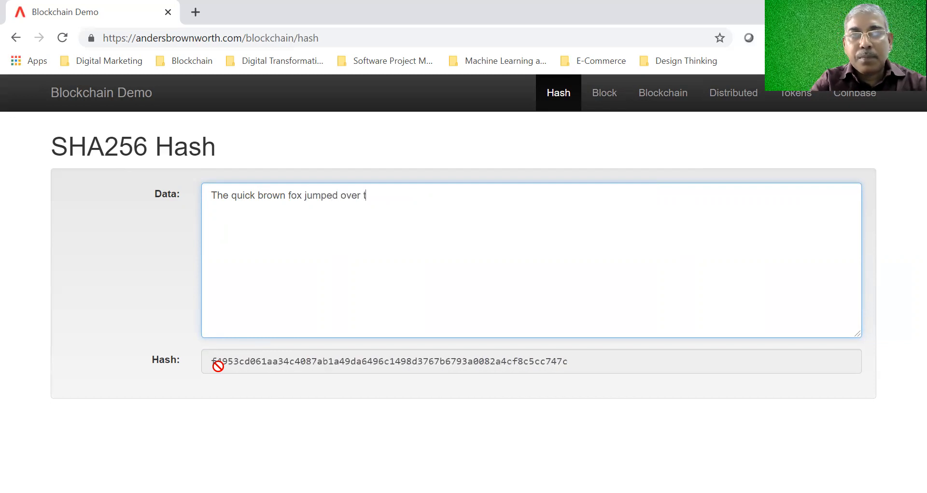
type("he laz")
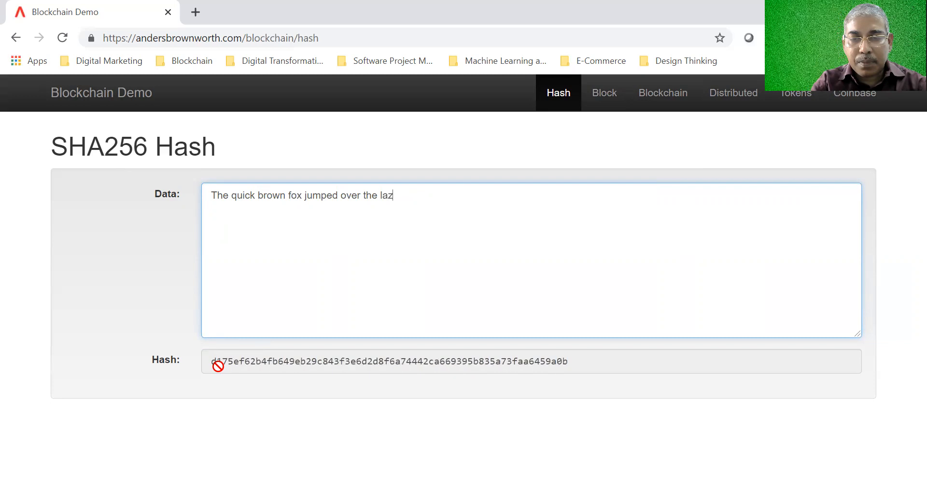
type("y dog")
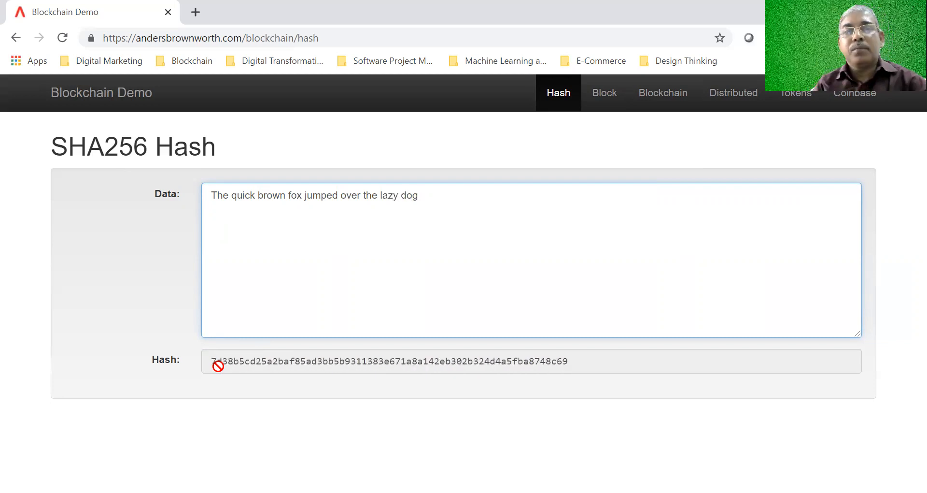
mouse_move(611, 367)
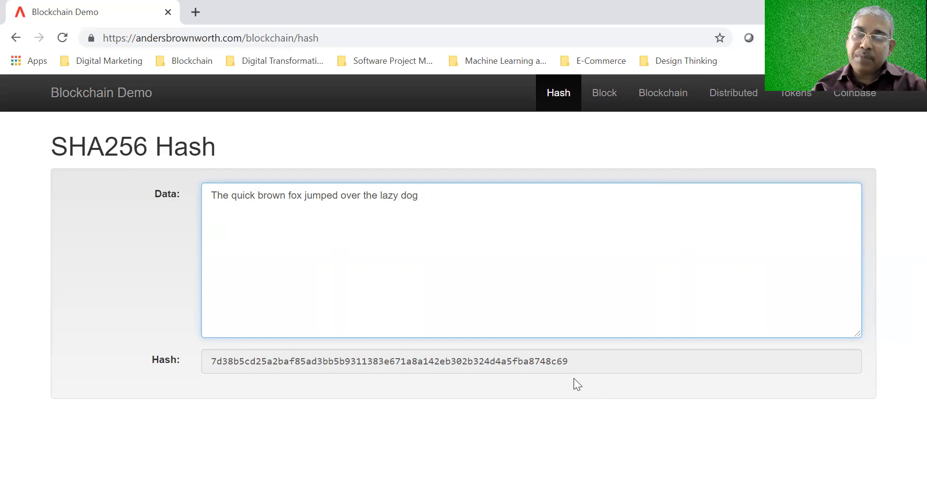
left_click(417, 195)
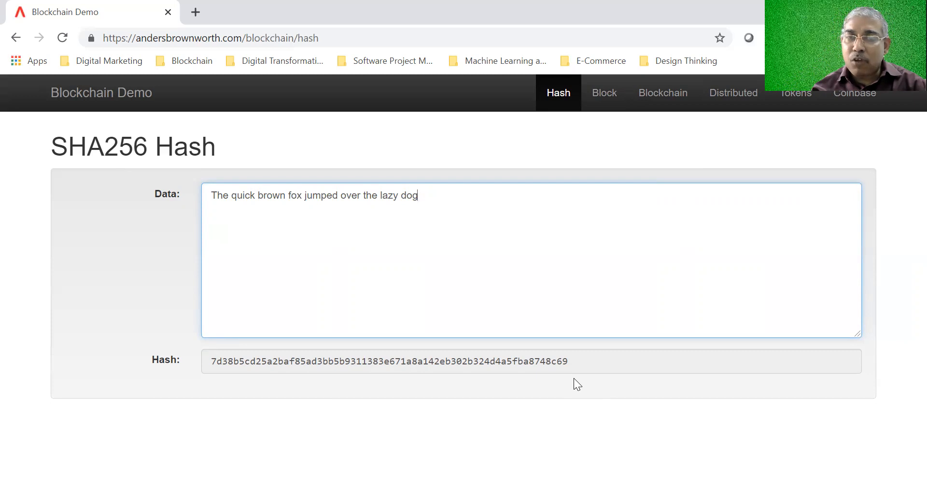
mouse_move(425, 215)
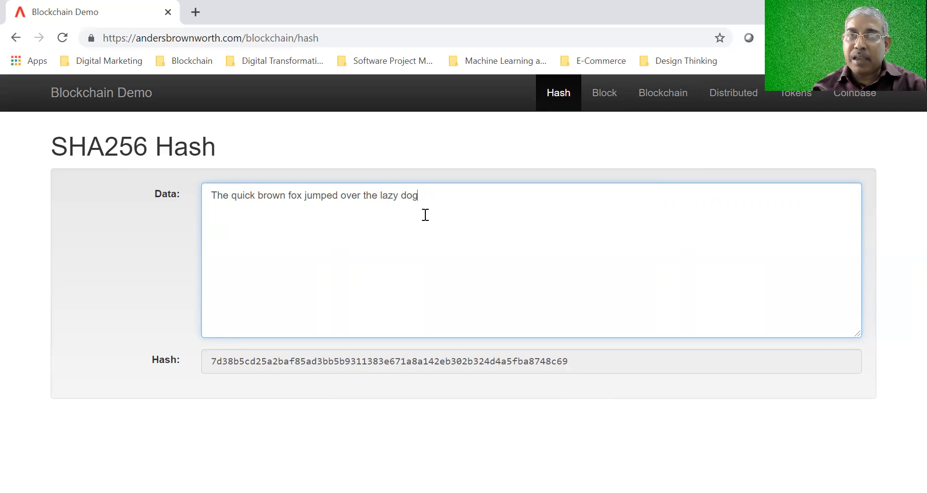
mouse_move(448, 353)
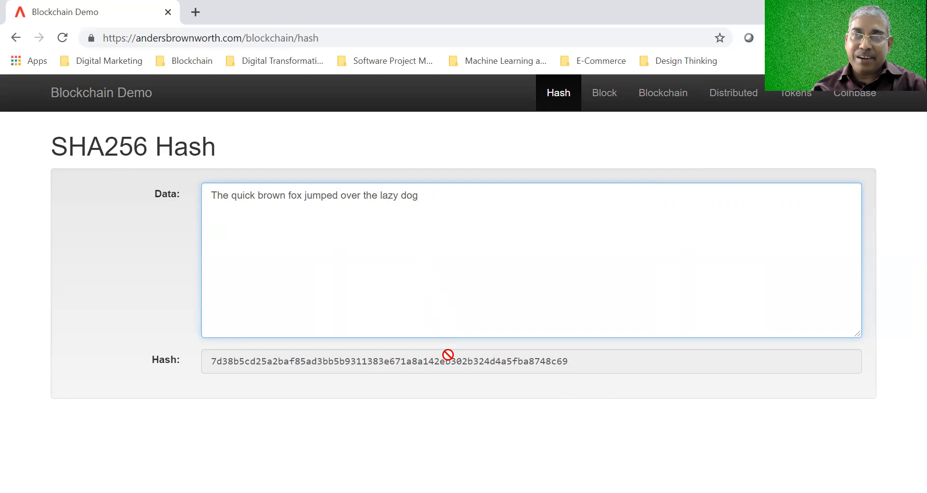
mouse_move(432, 367)
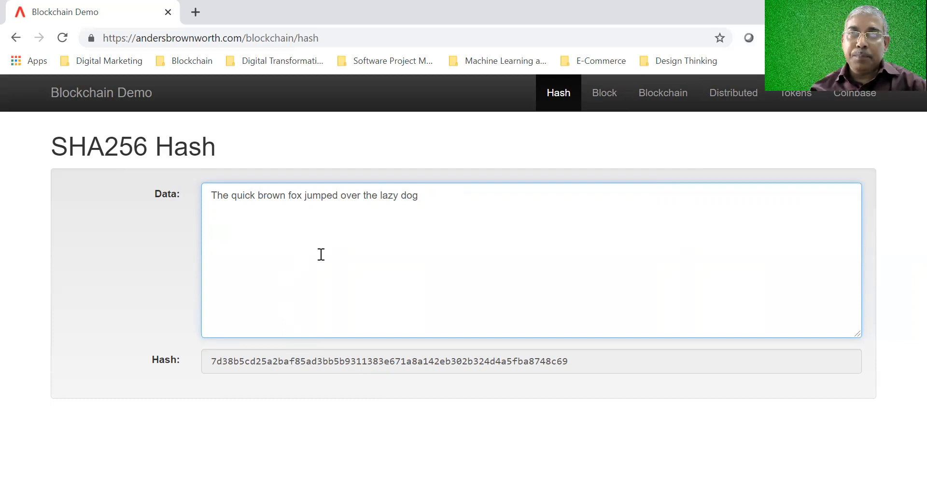
left_click_drag(273, 195, 418, 195)
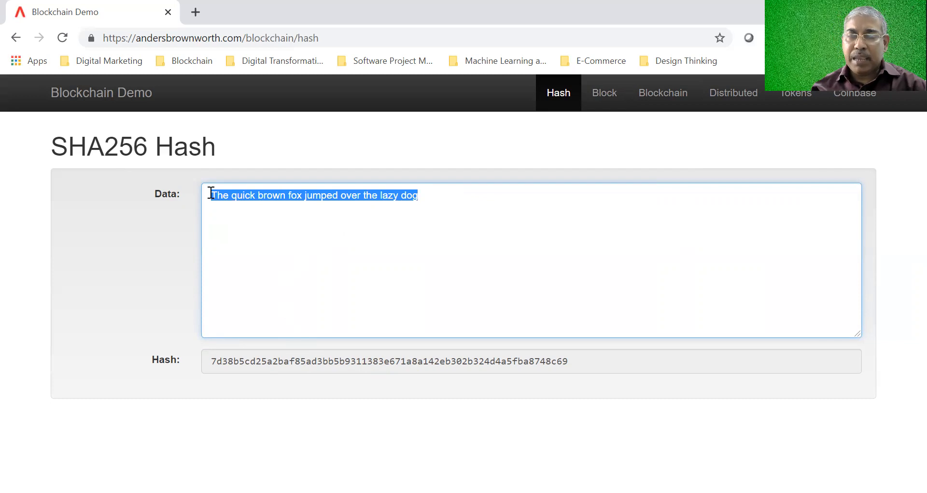
mouse_move(424, 214)
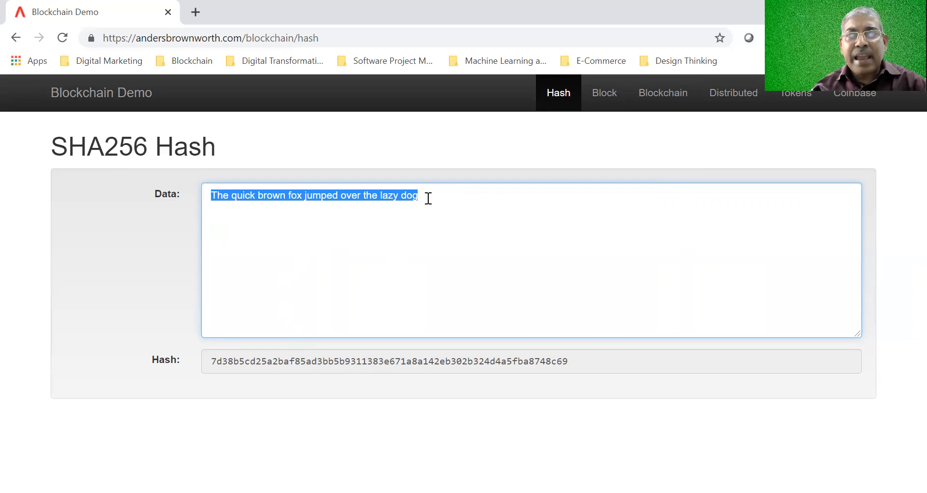
mouse_move(452, 280)
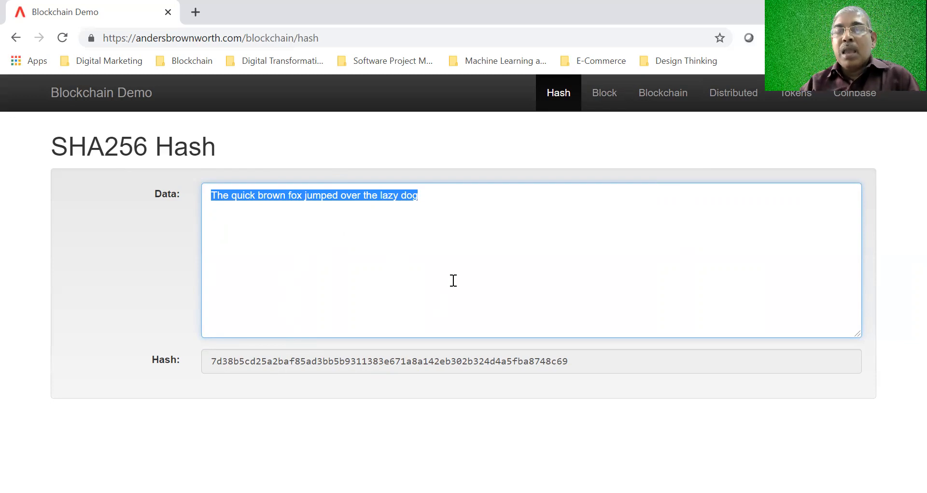
mouse_move(603, 92)
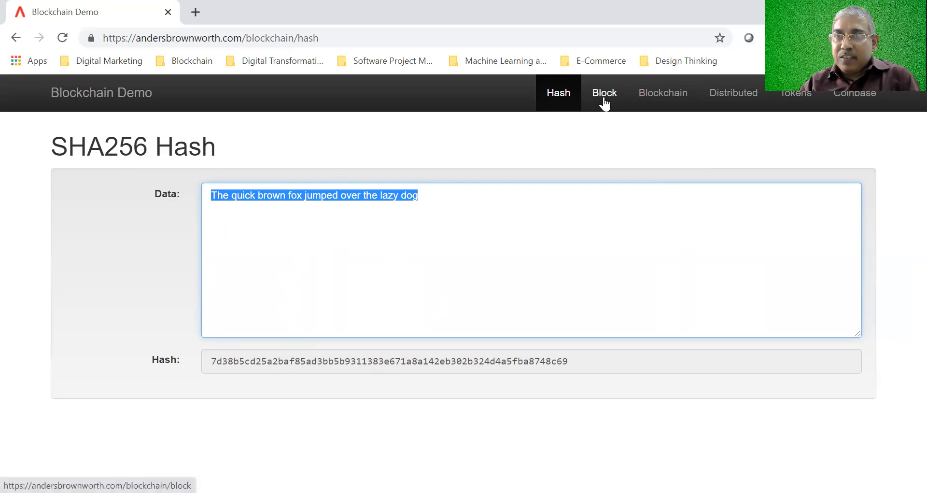
Step: Switch to the Block page and focus block 1's Data box
left_click(604, 92)
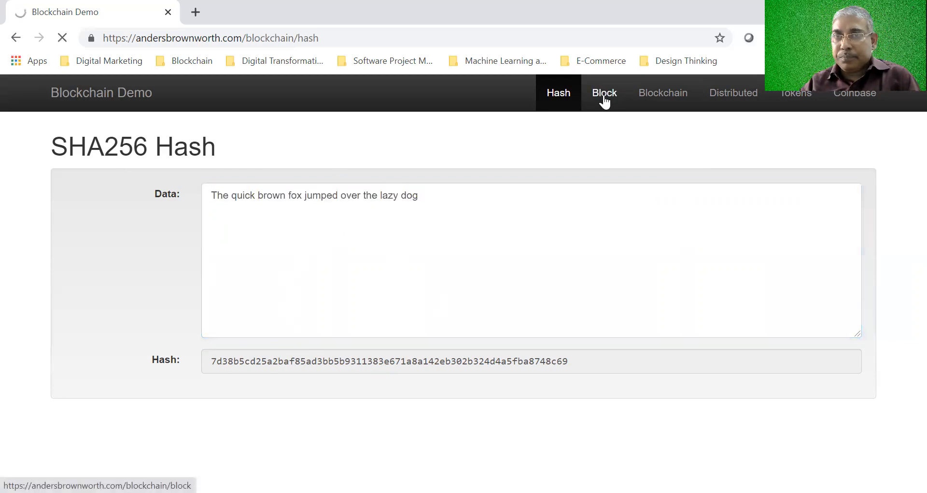
left_click(603, 93)
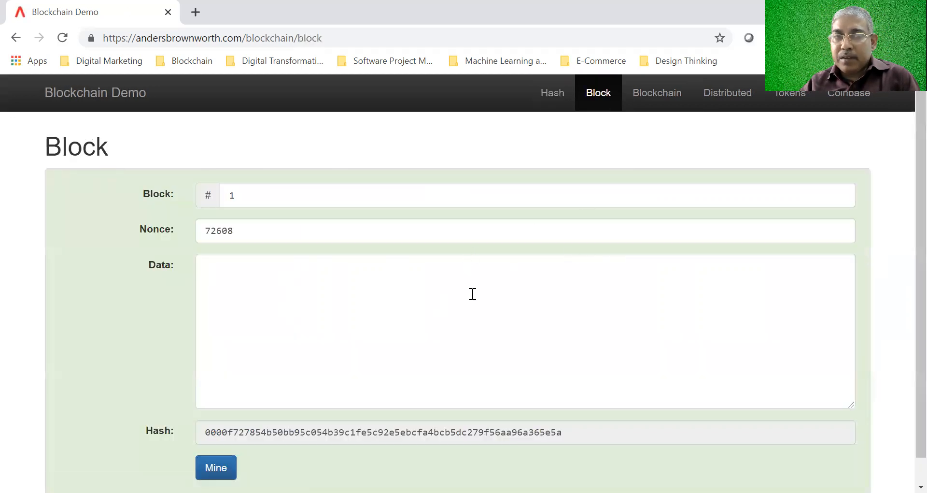
left_click(453, 194)
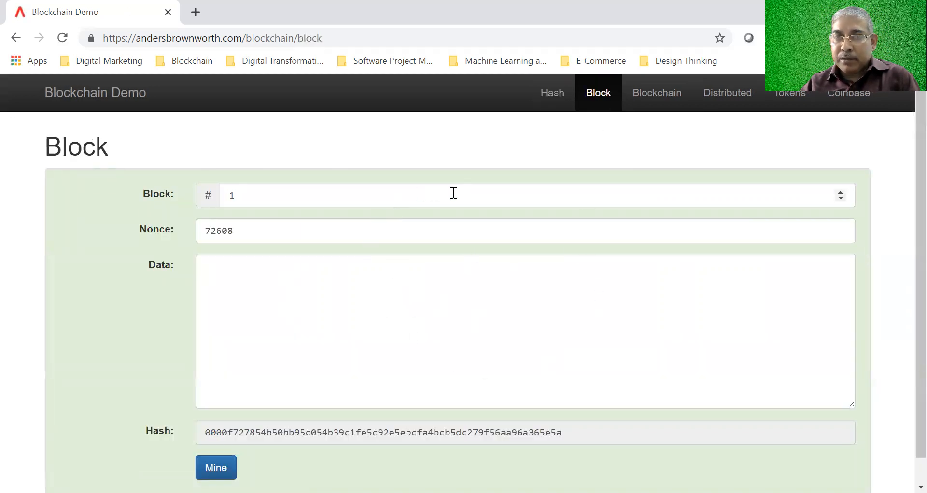
mouse_move(400, 266)
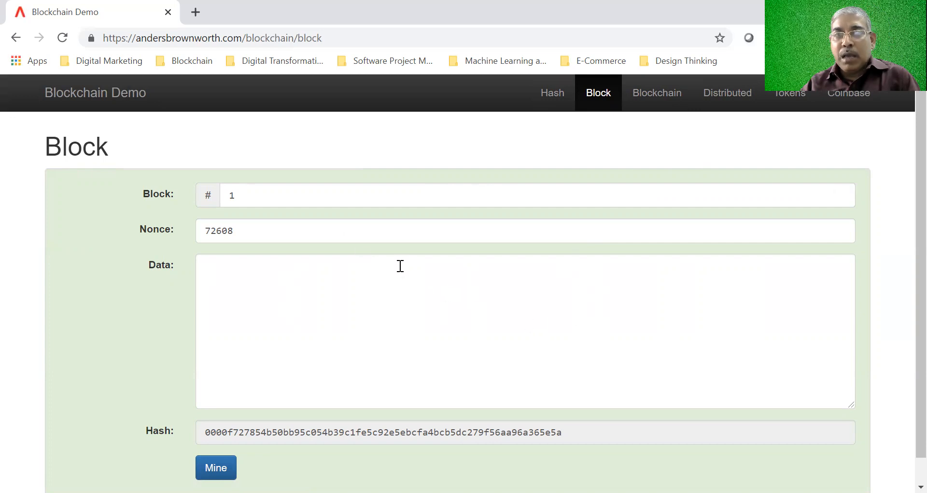
mouse_move(288, 308)
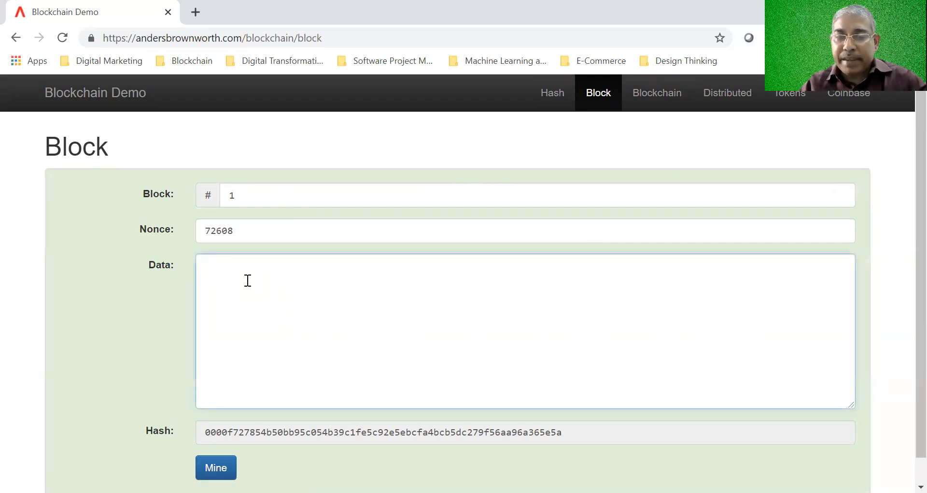
Step: Enter 'The quick brown fox jumped over the lazy dog' as block 1's data, invalidating its hash
type("The q")
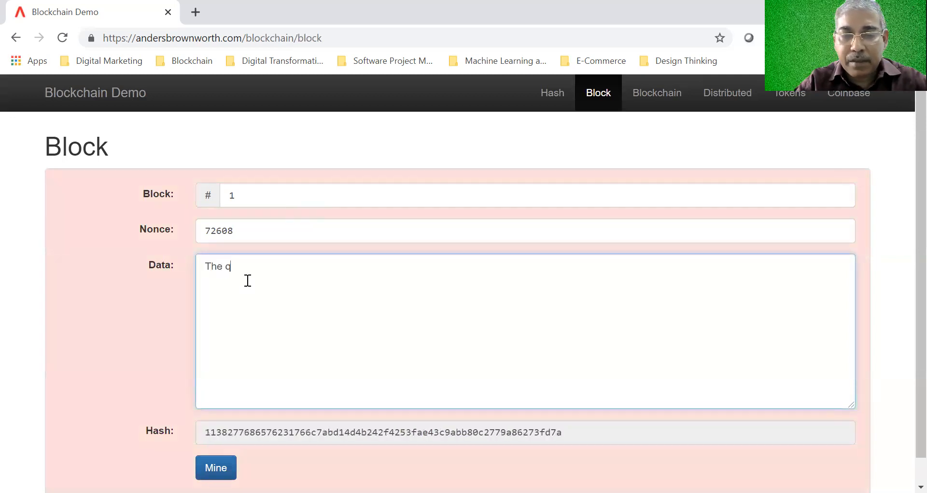
type("uick brow")
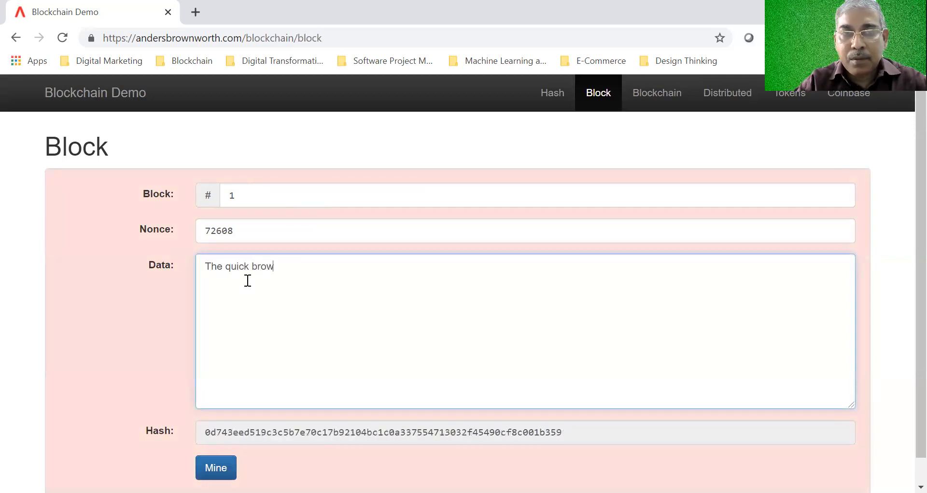
type("n fox")
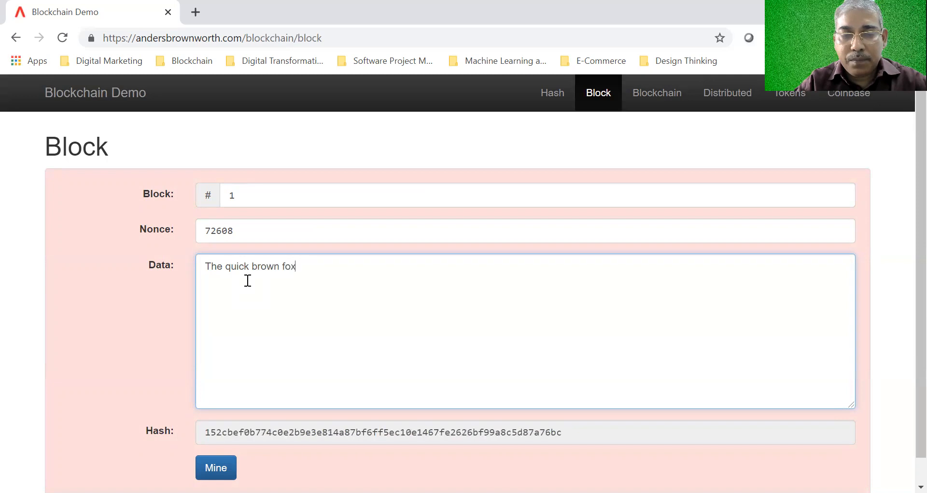
type("jumpe")
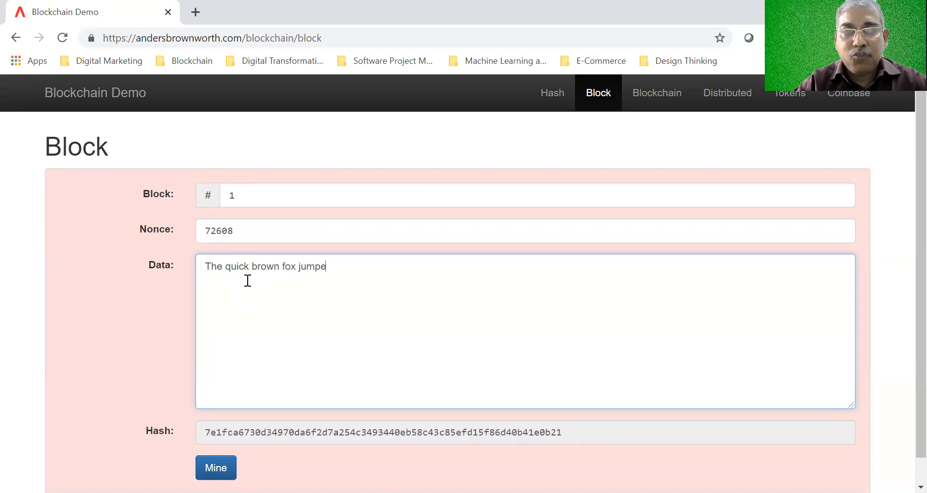
type("d over the")
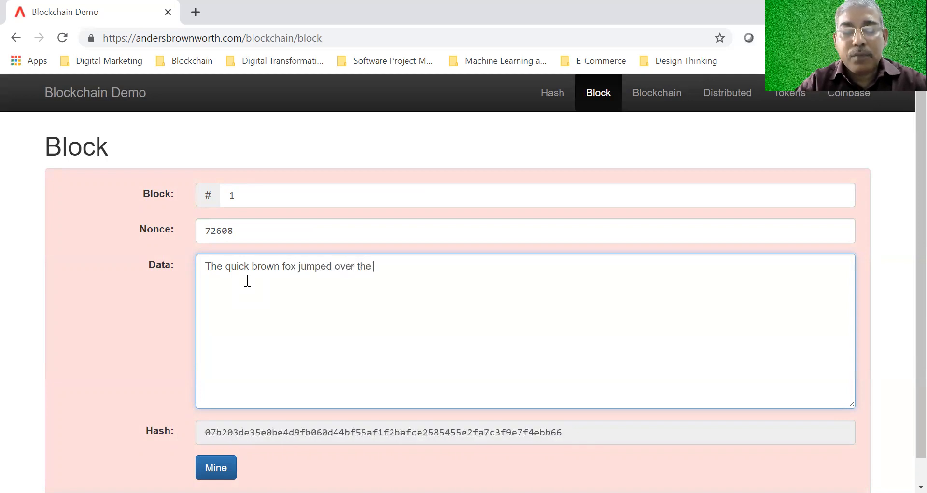
type("lazy do")
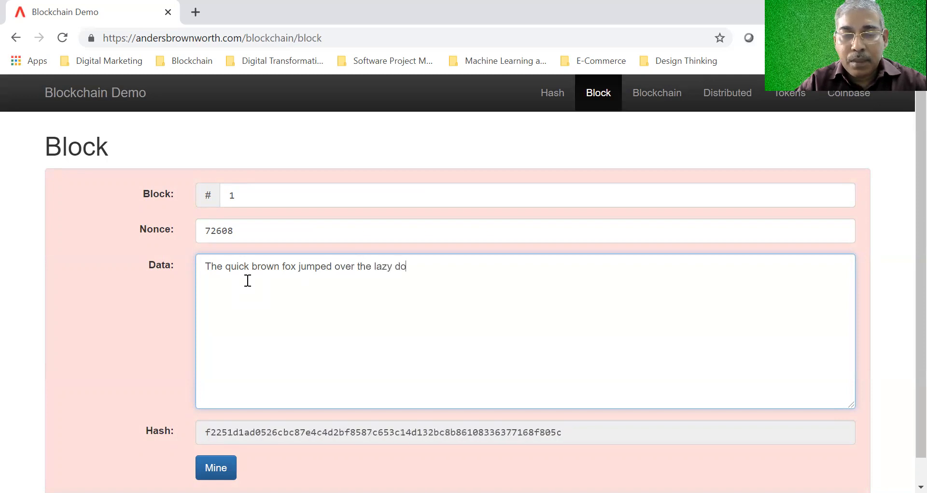
type("g")
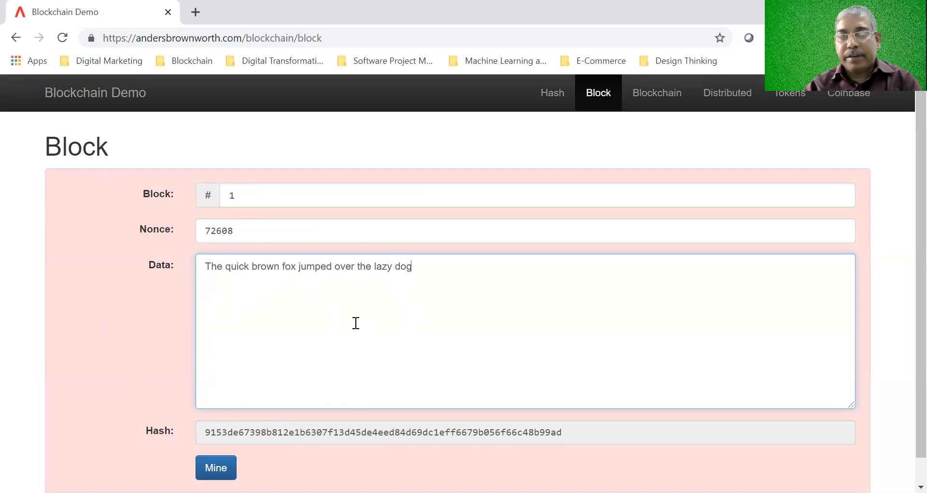
mouse_move(207, 283)
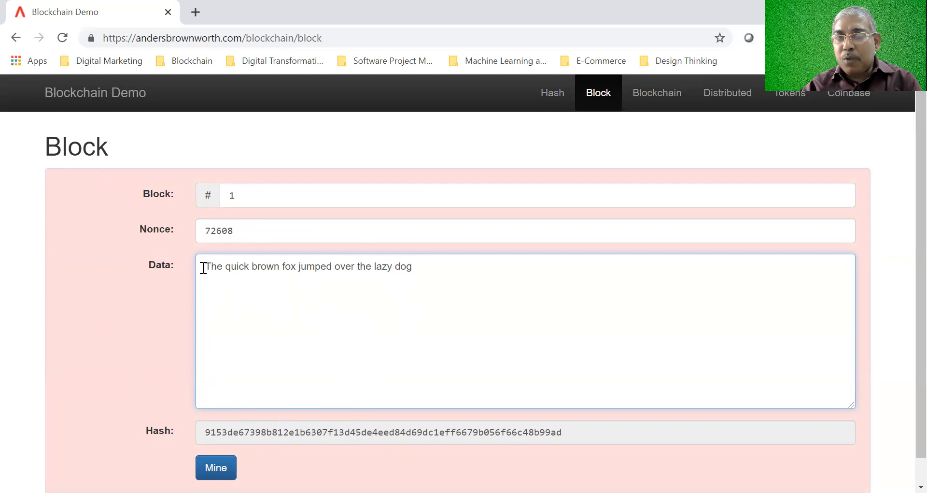
triple_click(307, 266)
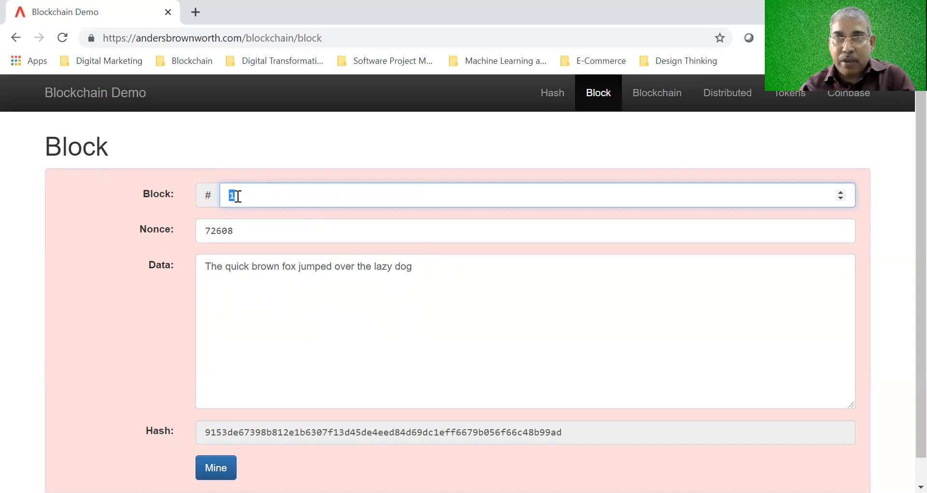
mouse_move(430, 400)
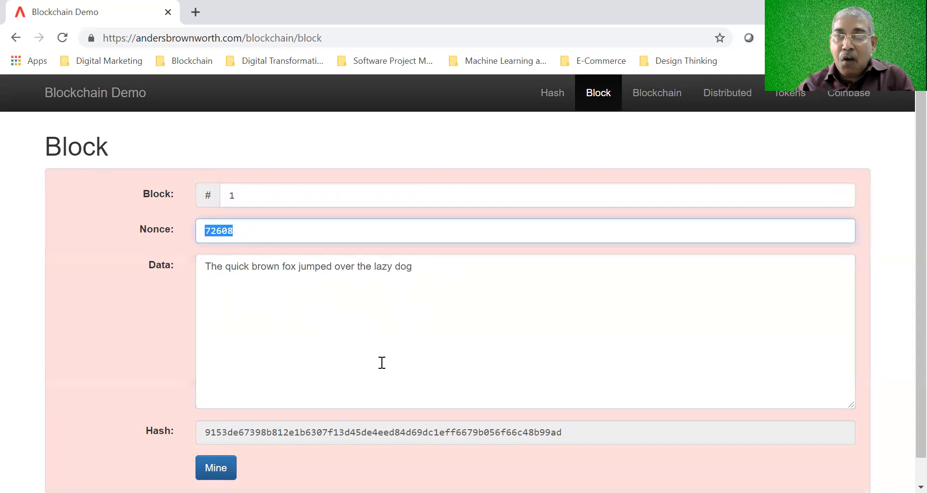
mouse_move(512, 402)
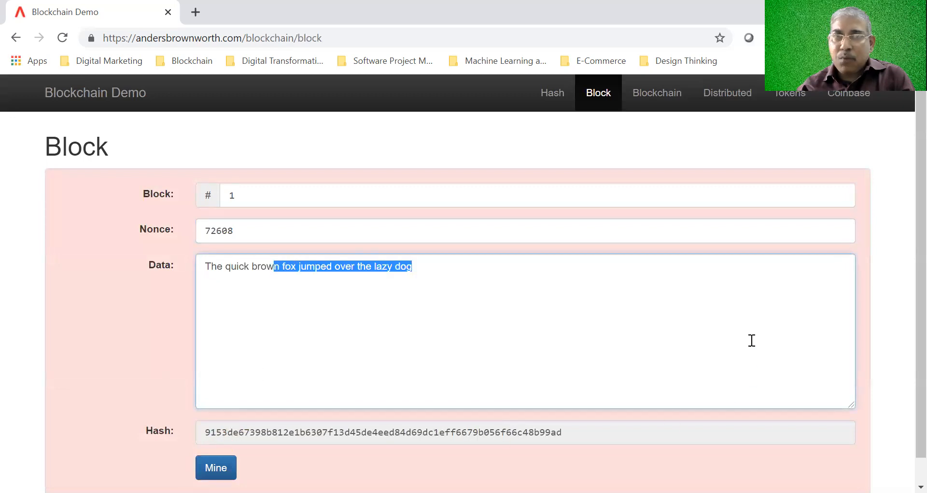
mouse_move(777, 348)
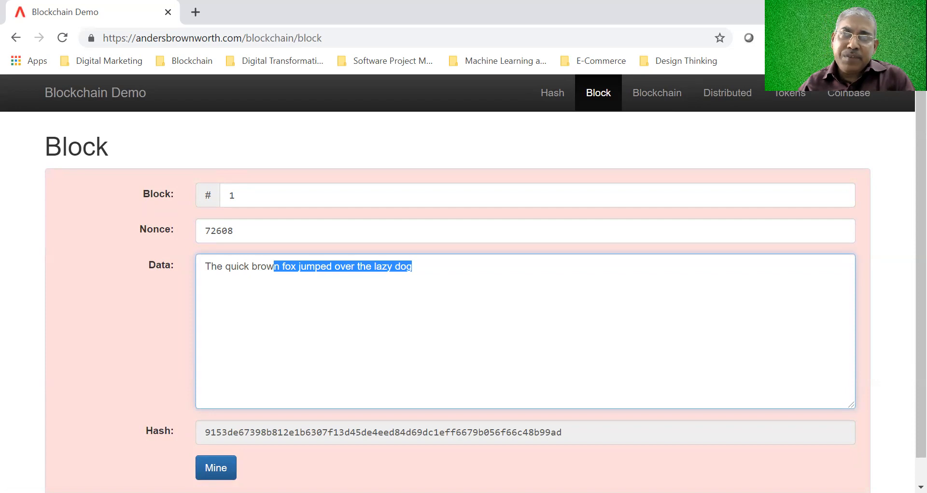
mouse_move(198, 329)
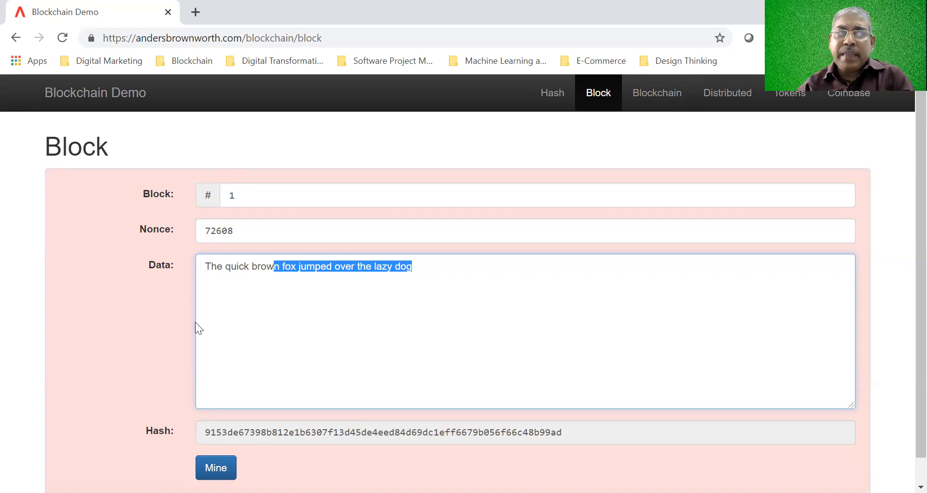
double_click(214, 267)
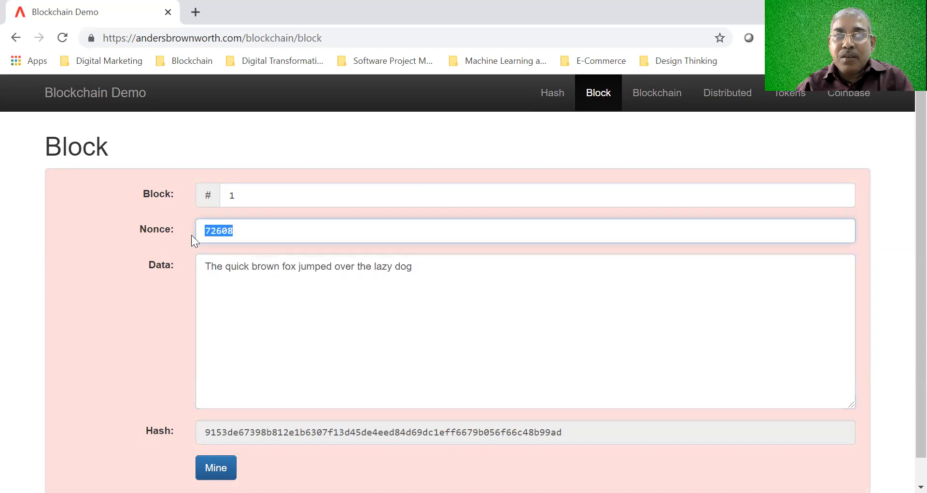
mouse_move(451, 389)
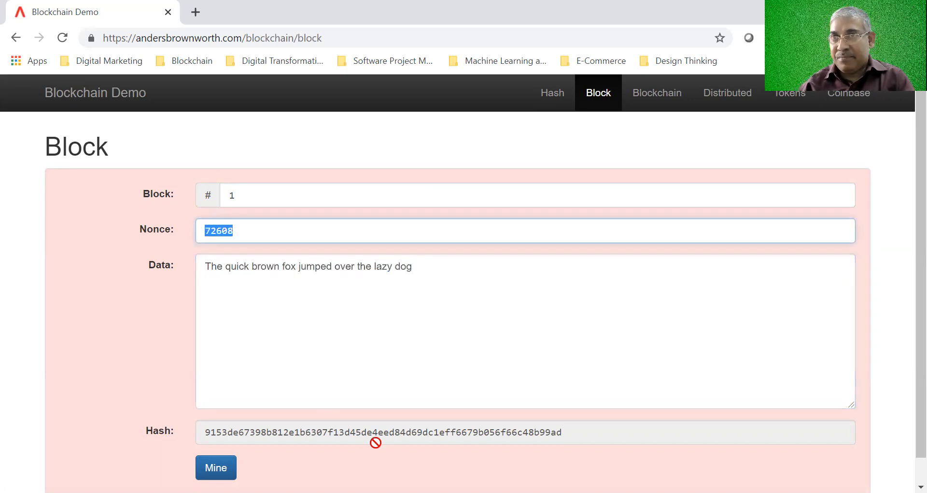
mouse_move(237, 230)
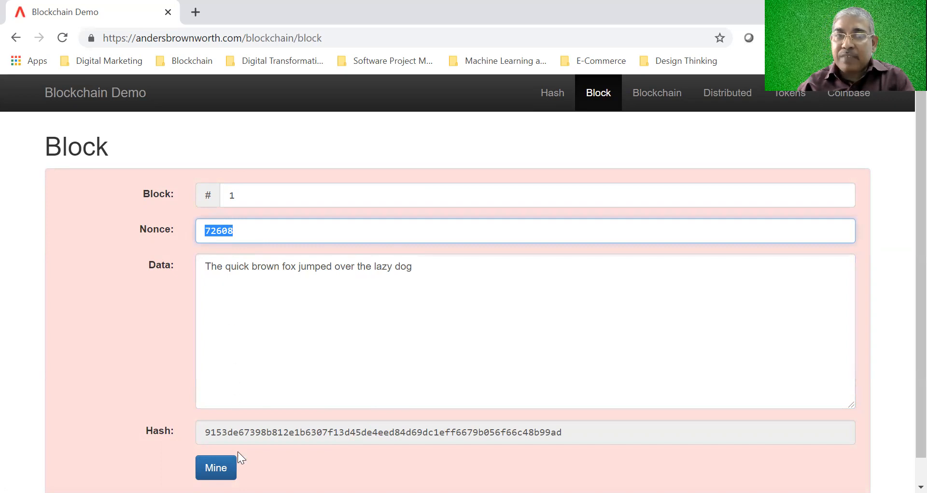
mouse_move(344, 372)
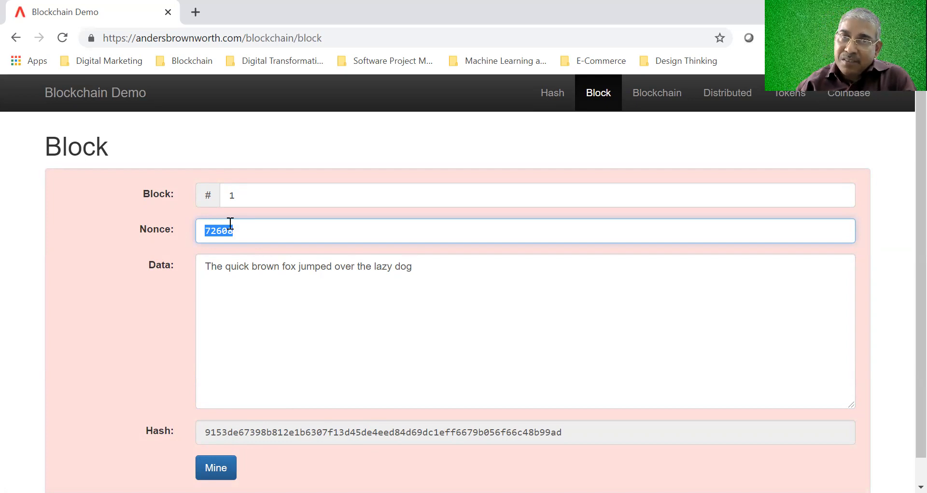
mouse_move(219, 261)
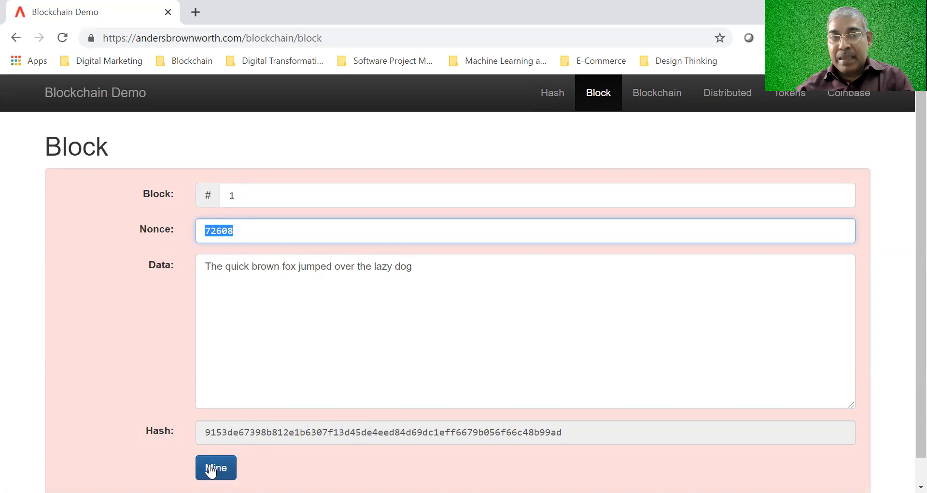
Step: Mine block 1 so nonce 82082 yields hash 00002e9f…58db6129 and the block turns green
left_click(215, 467)
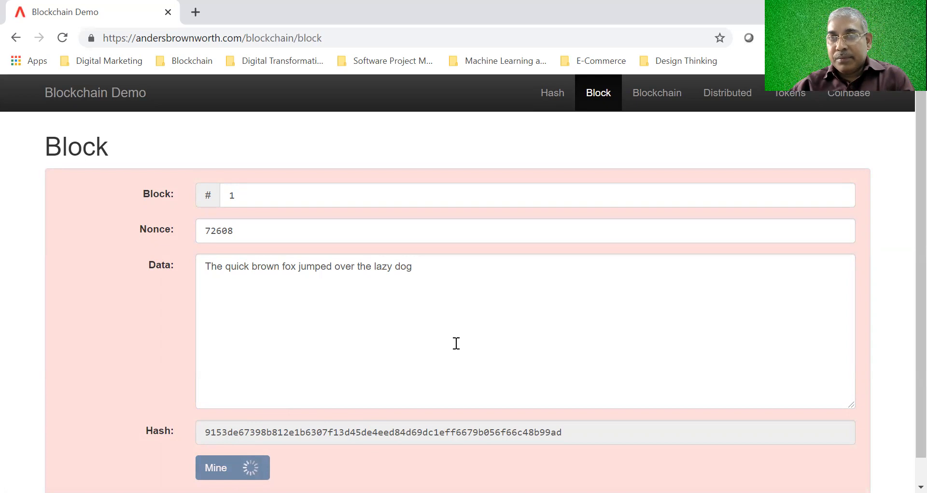
left_click(215, 468)
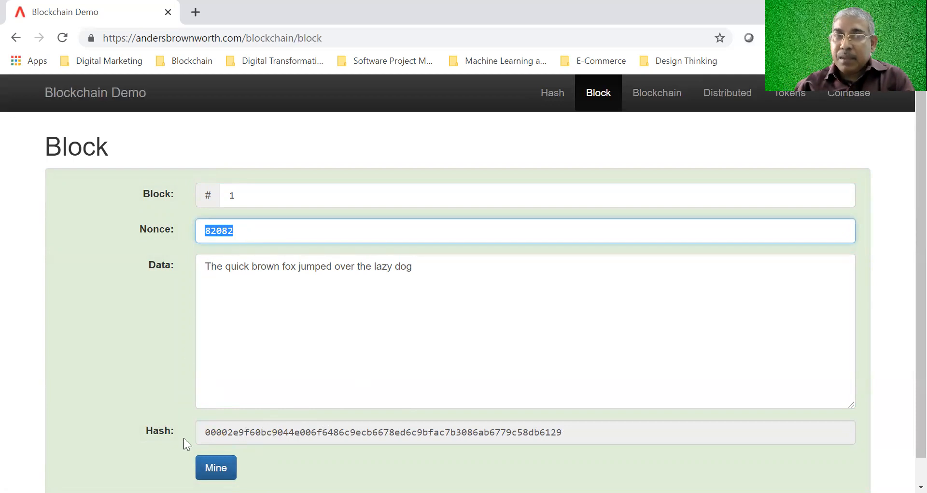
mouse_move(290, 423)
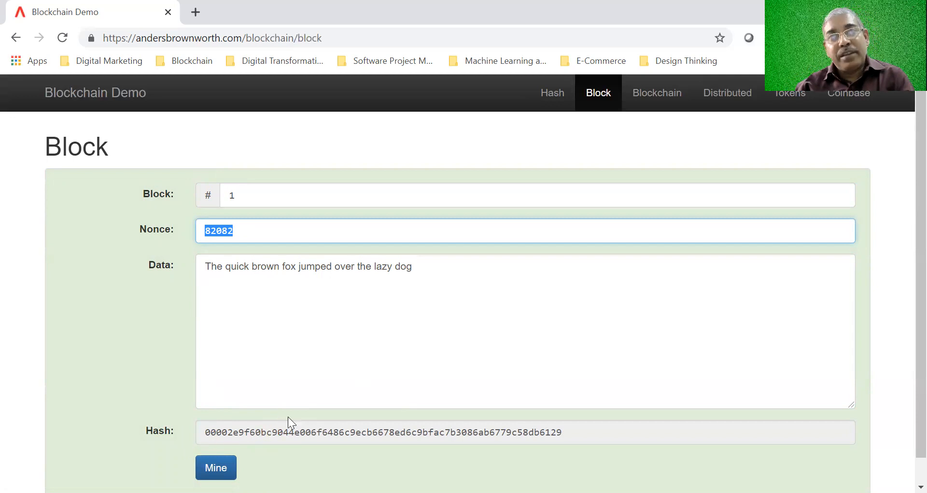
mouse_move(300, 394)
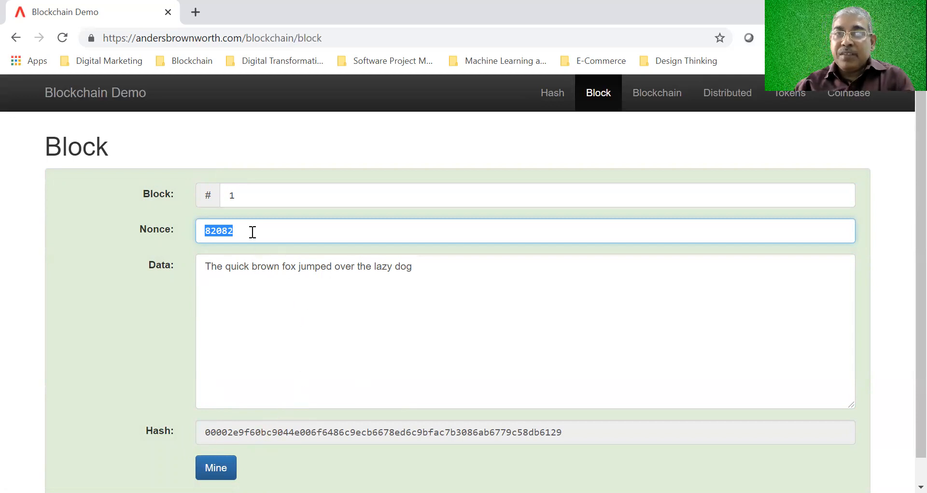
mouse_move(286, 370)
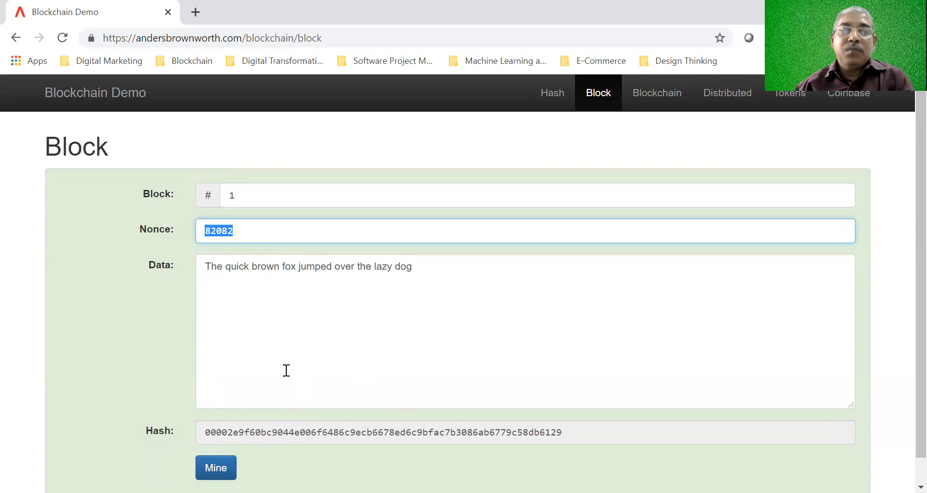
mouse_move(235, 259)
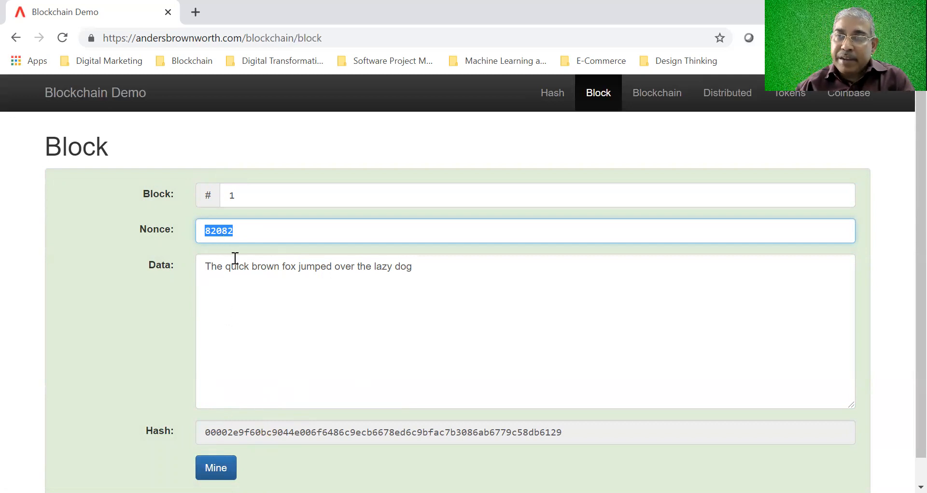
mouse_move(379, 312)
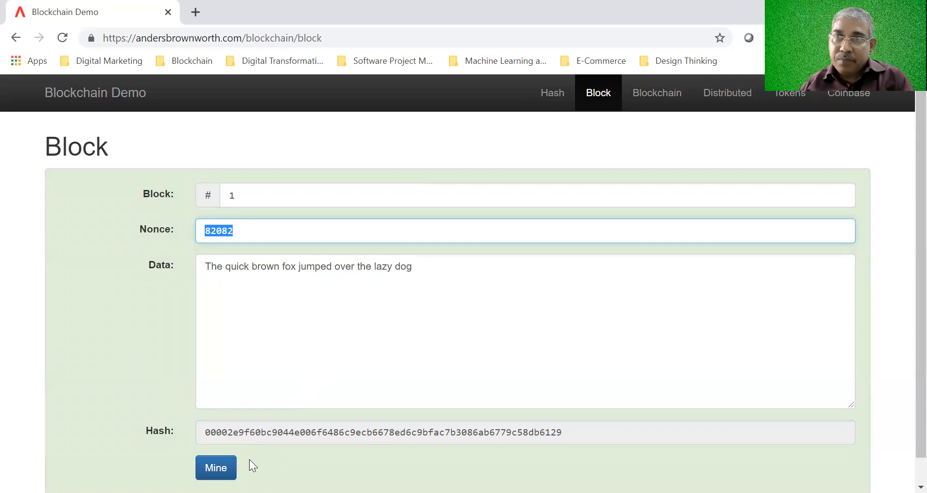
mouse_move(212, 447)
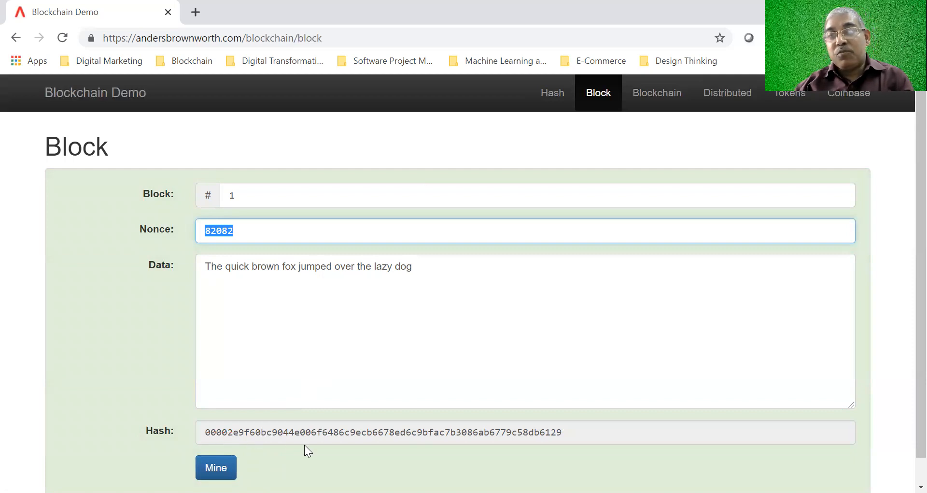
mouse_move(250, 236)
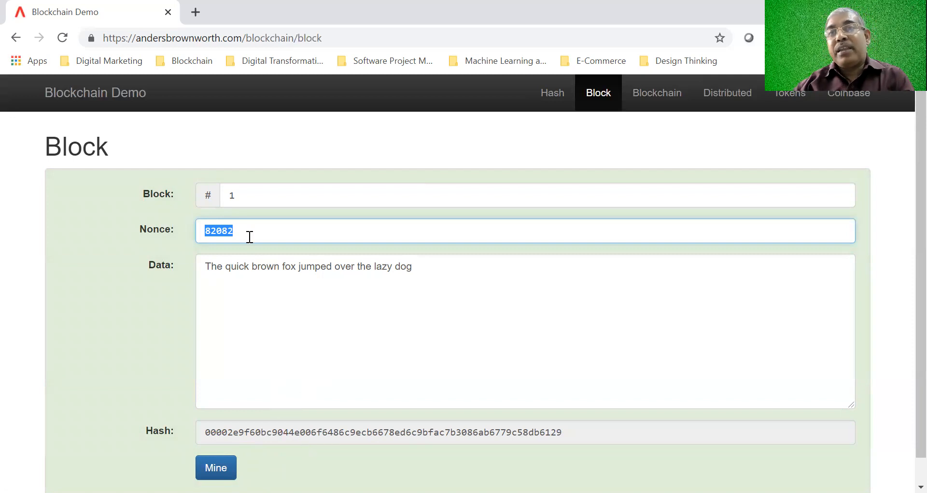
mouse_move(340, 456)
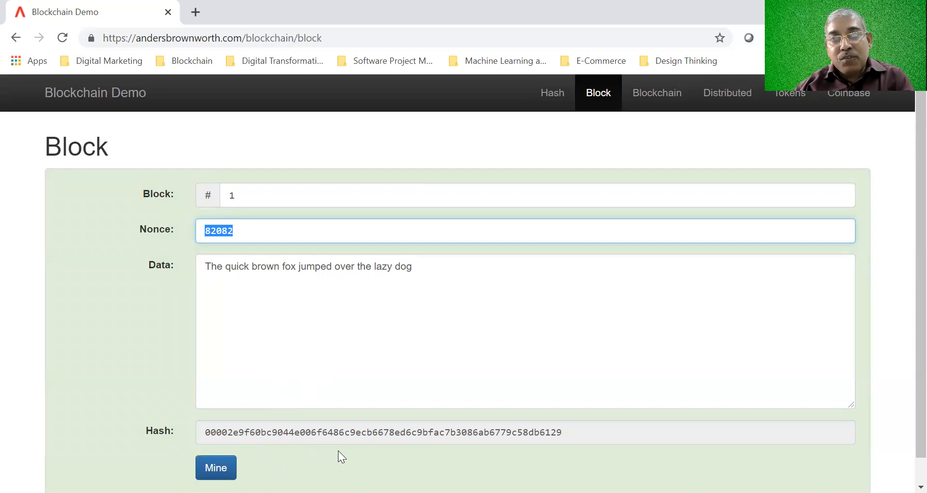
mouse_move(263, 253)
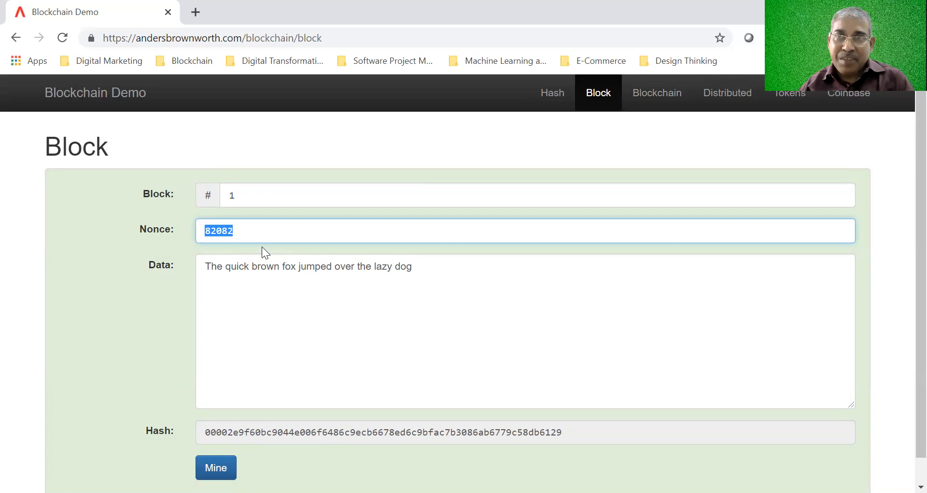
mouse_move(225, 421)
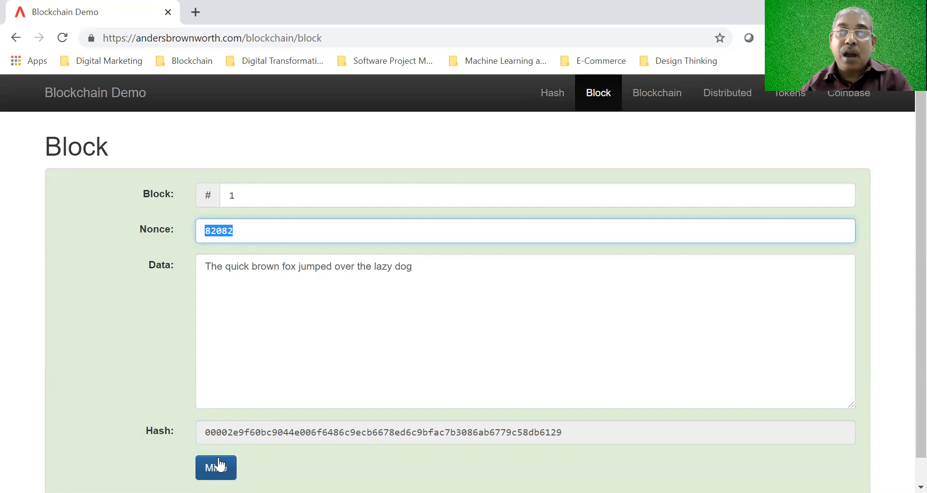
mouse_move(223, 401)
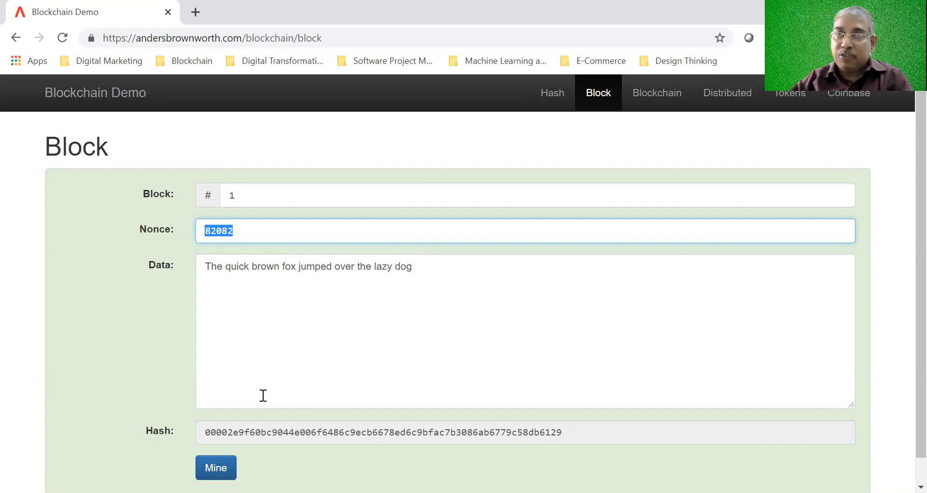
mouse_move(336, 58)
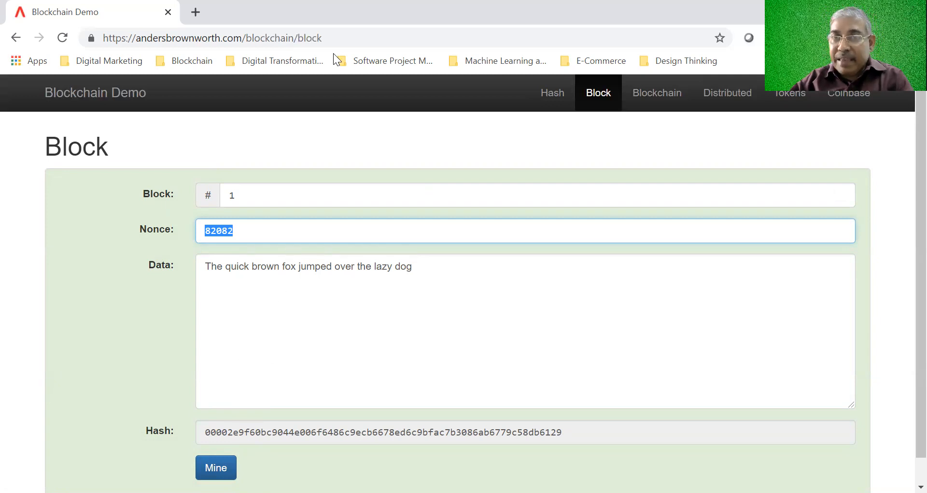
mouse_move(524, 136)
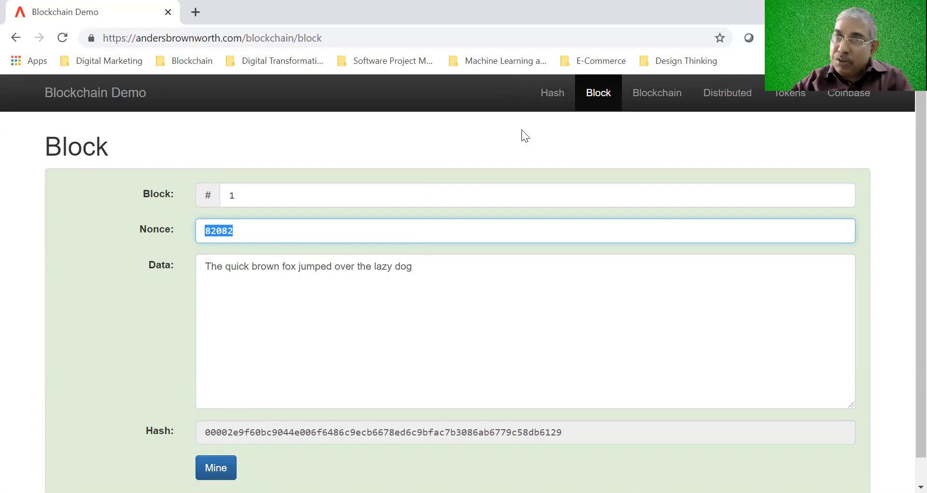
mouse_move(657, 93)
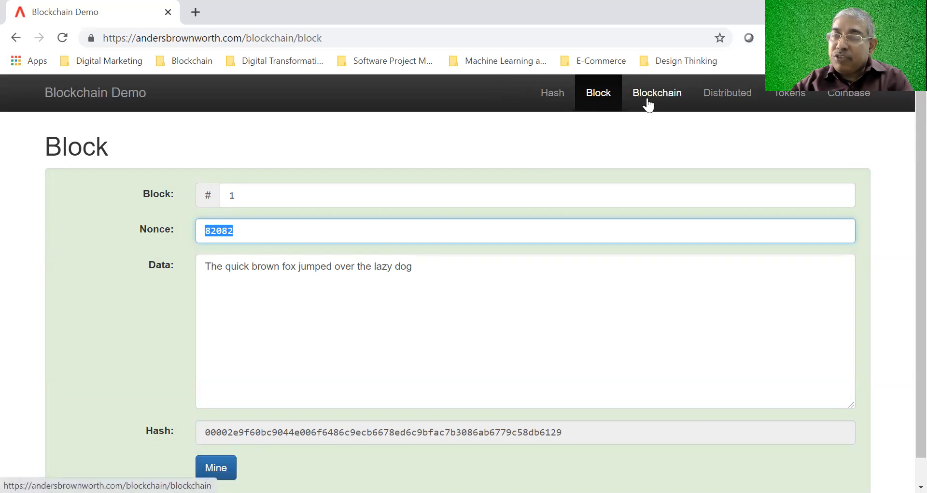
mouse_move(599, 92)
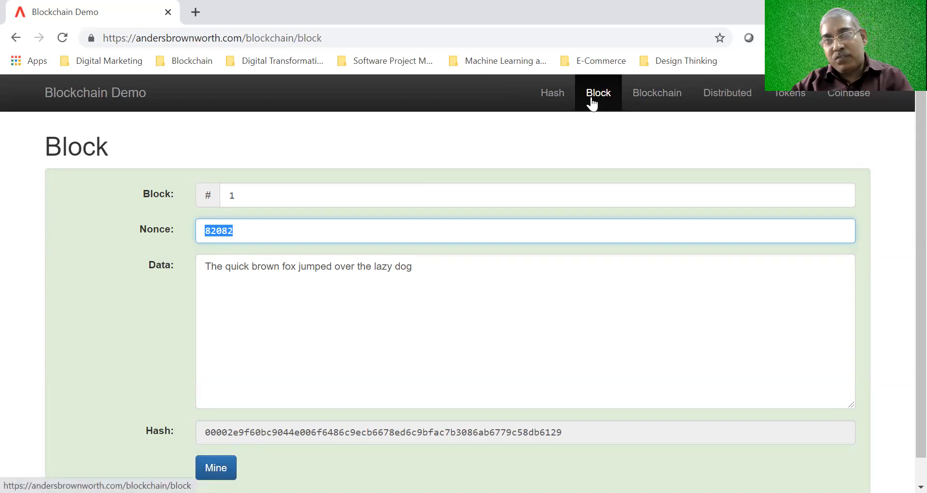